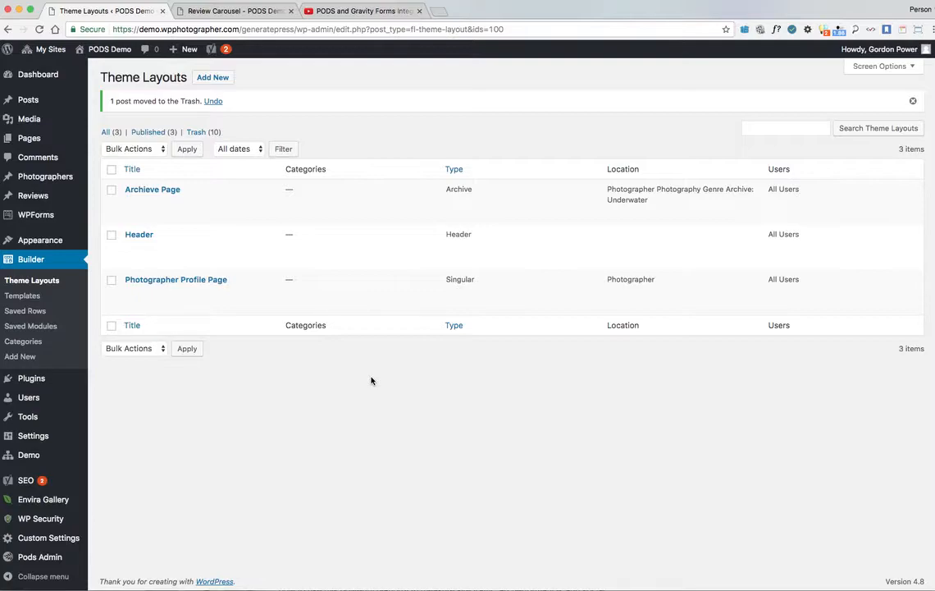
mouse_move(371, 418)
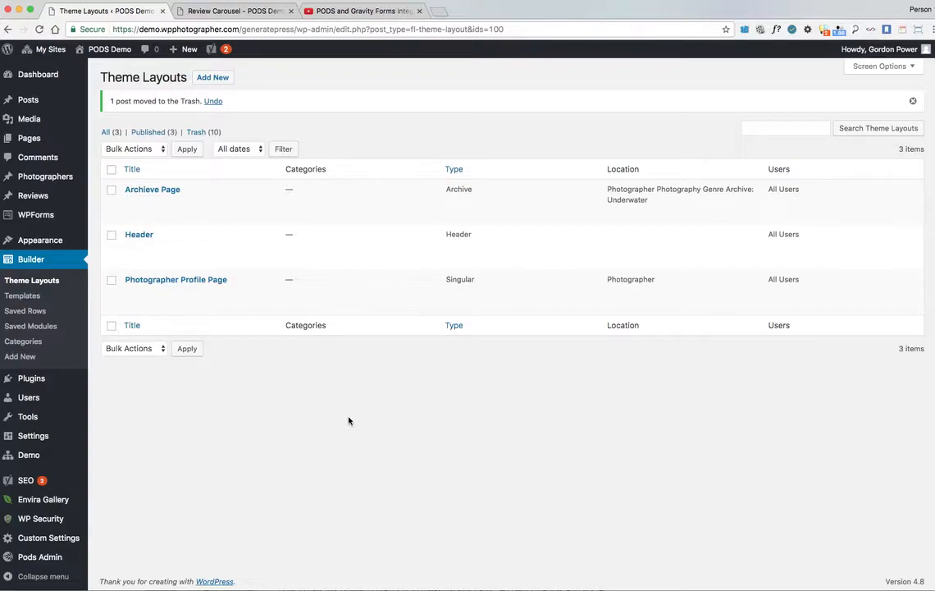
mouse_move(145, 488)
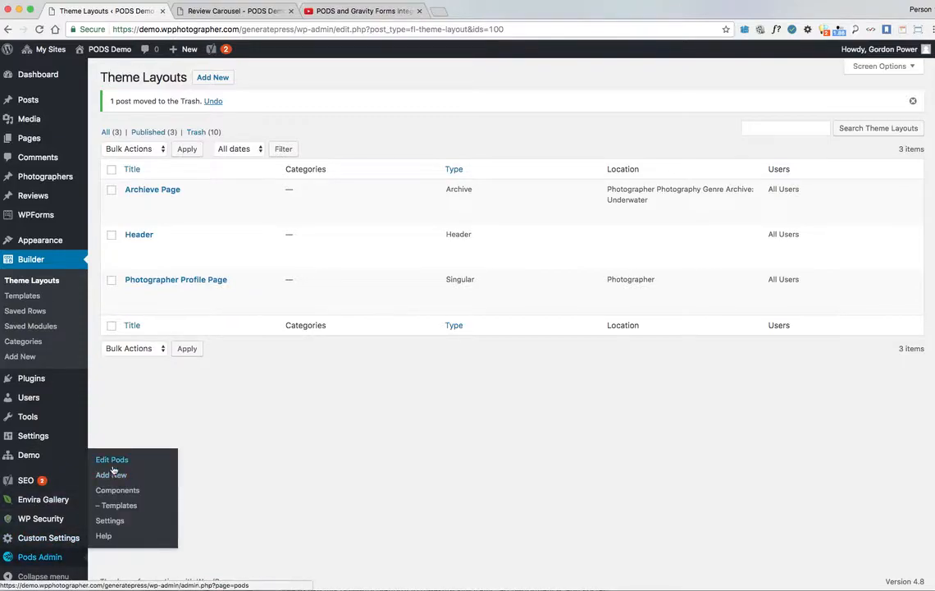
Review the Reviews pod's empty field setup, then bring up All Photographers with three test entries.
left_click(112, 459)
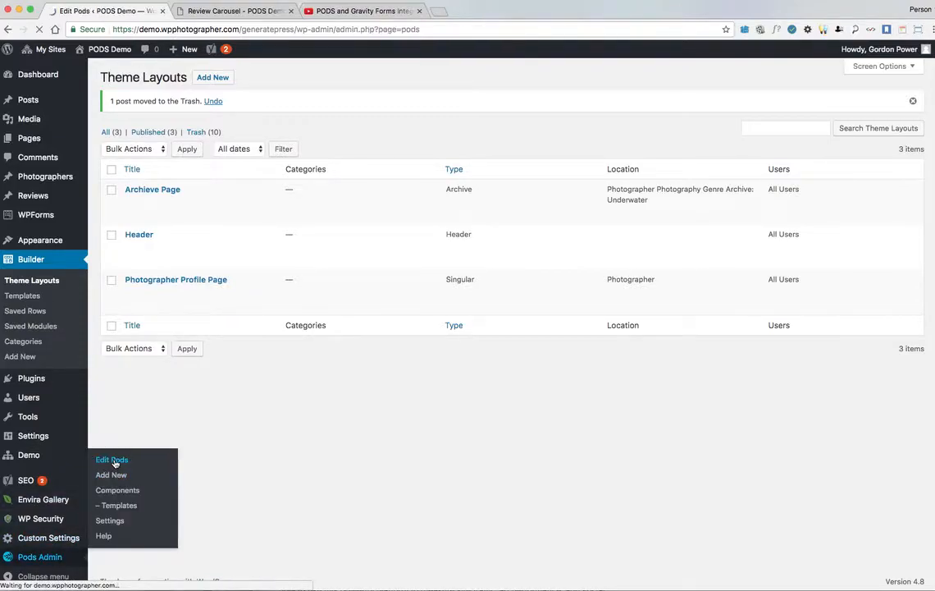
left_click(111, 459)
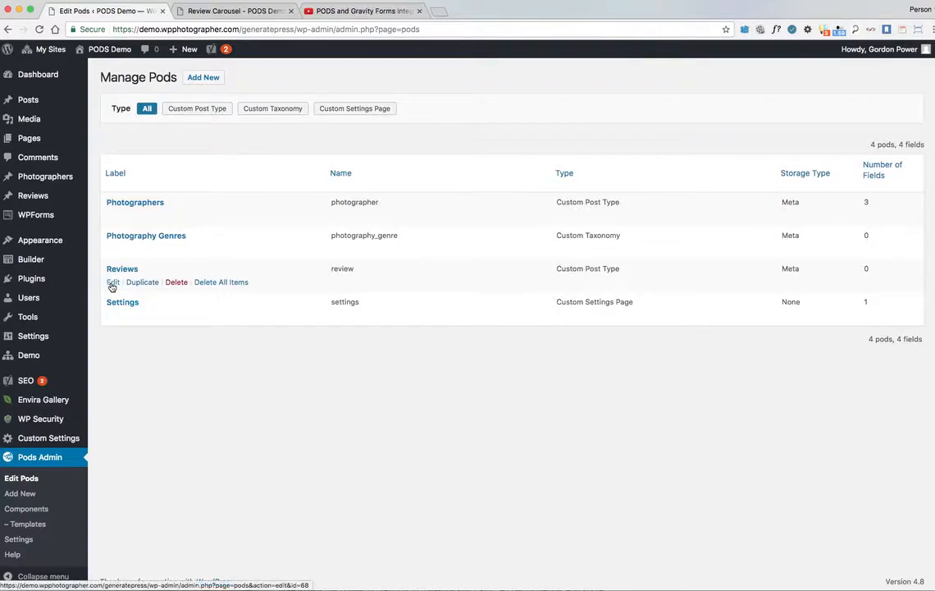
left_click(112, 283)
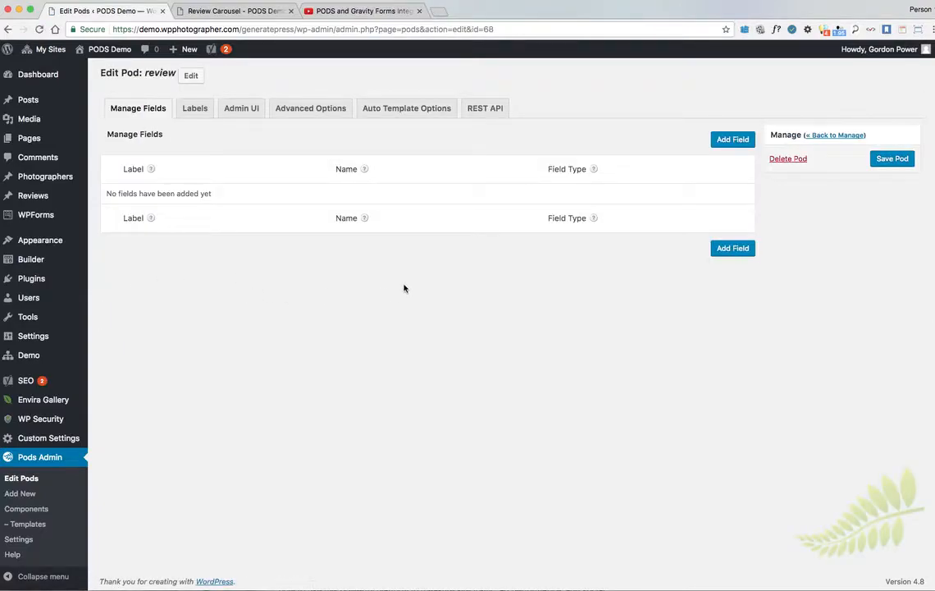
mouse_move(636, 265)
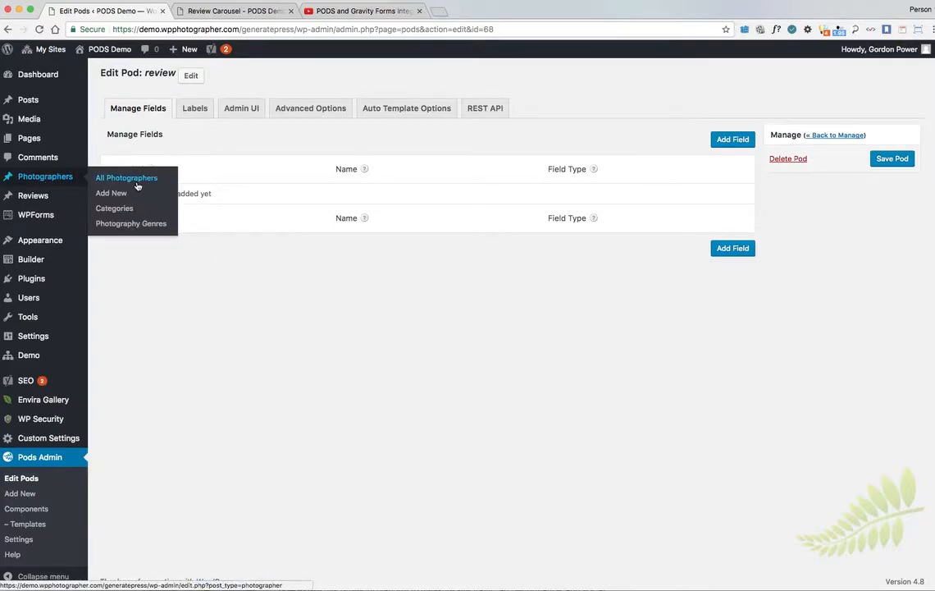
left_click(126, 177)
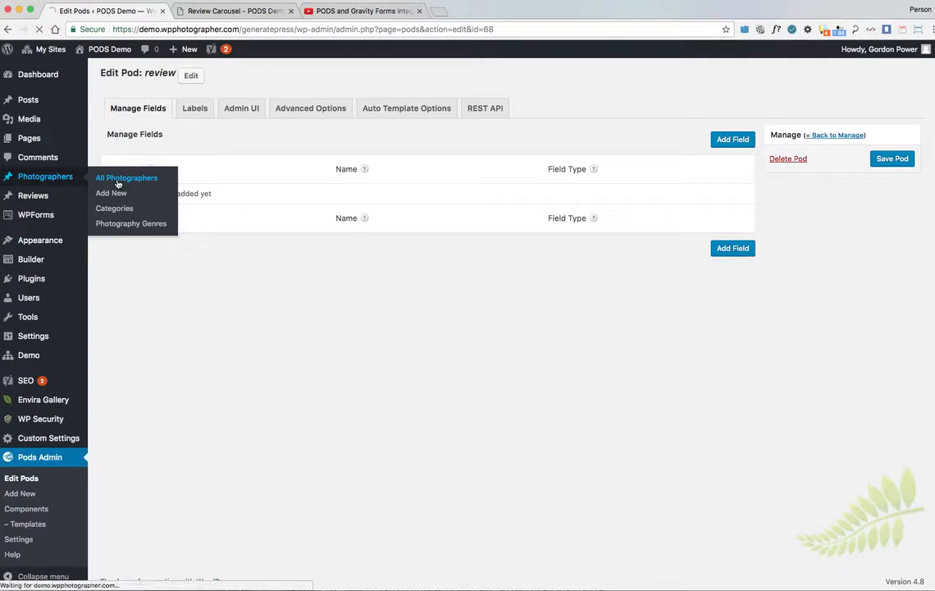
left_click(126, 177)
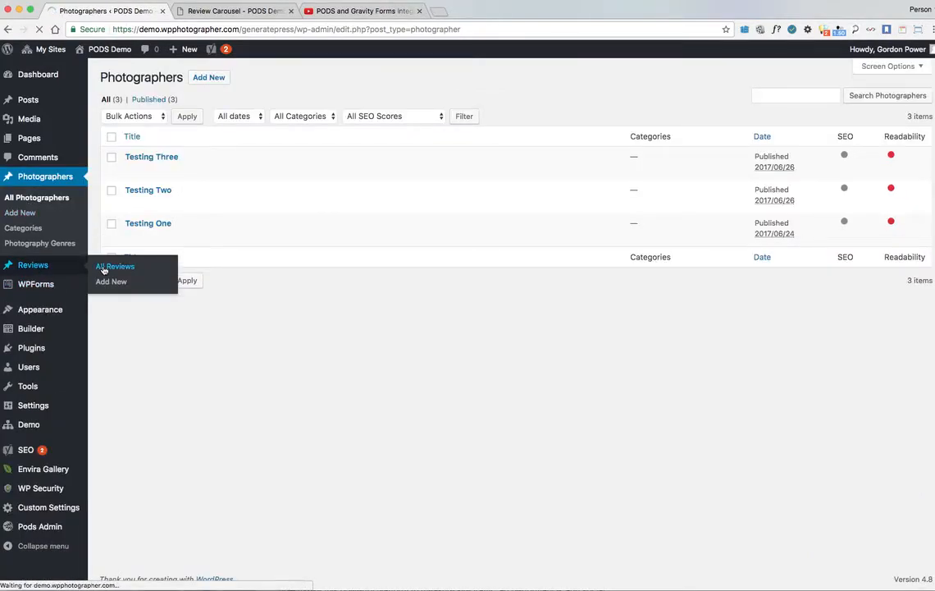
From All Reviews, bring up the David Walsh review with its Lorem Ipsum placeholder text for editing.
left_click(115, 266)
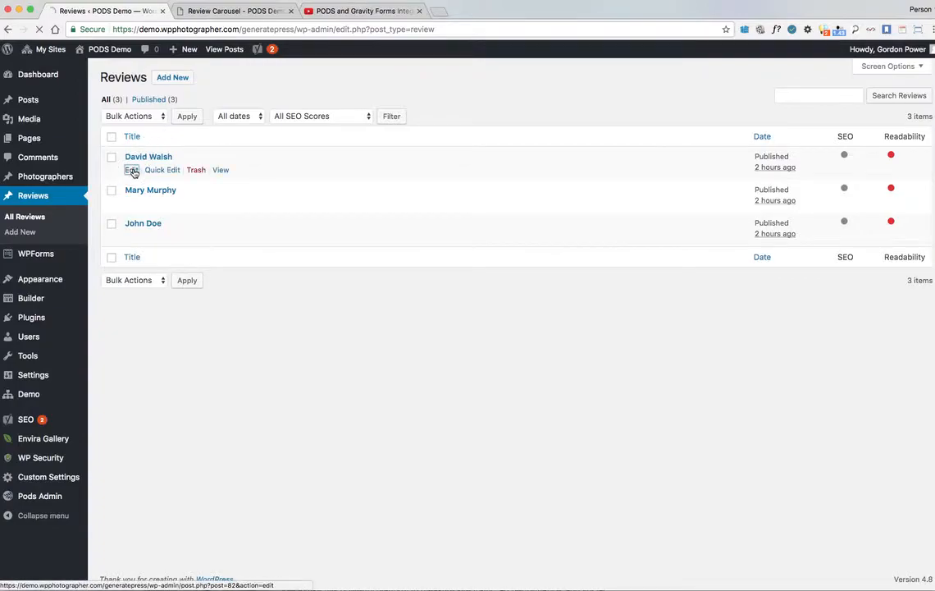
left_click(131, 169)
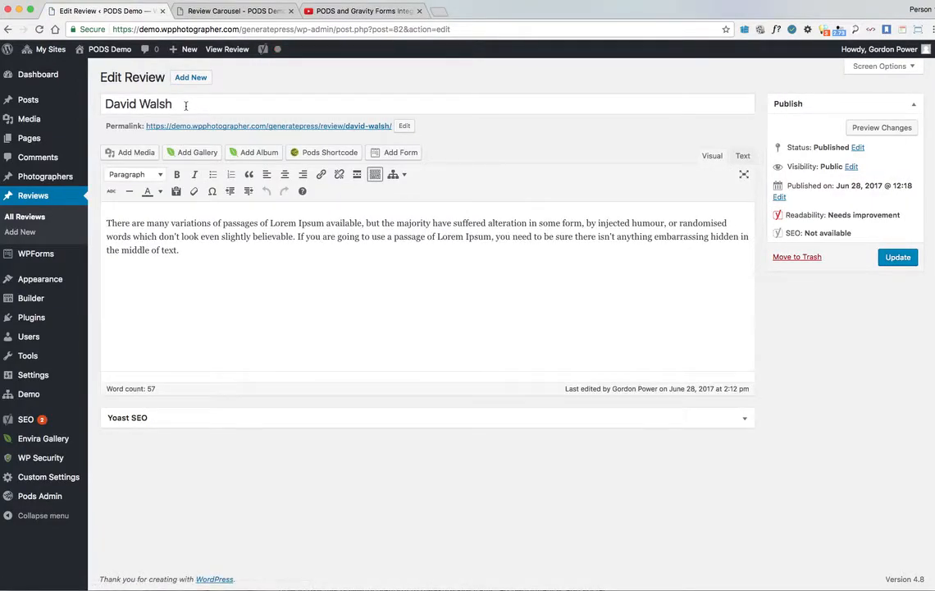
left_click(321, 279)
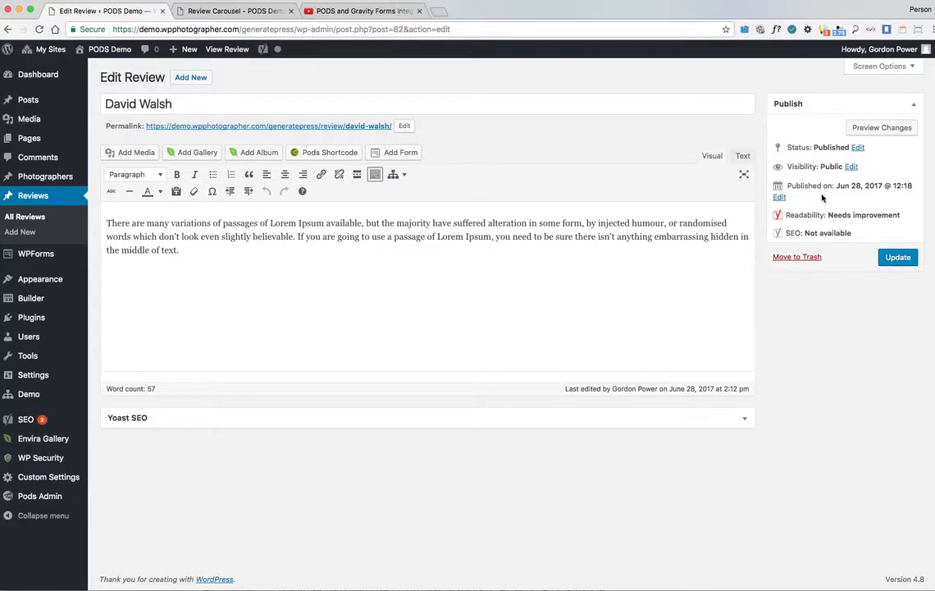
mouse_move(800, 197)
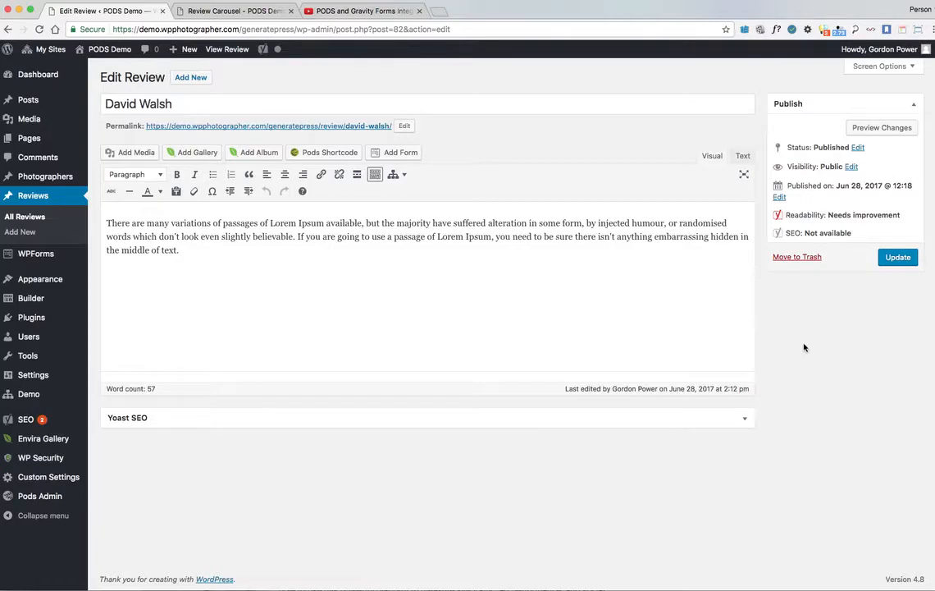
mouse_move(800, 344)
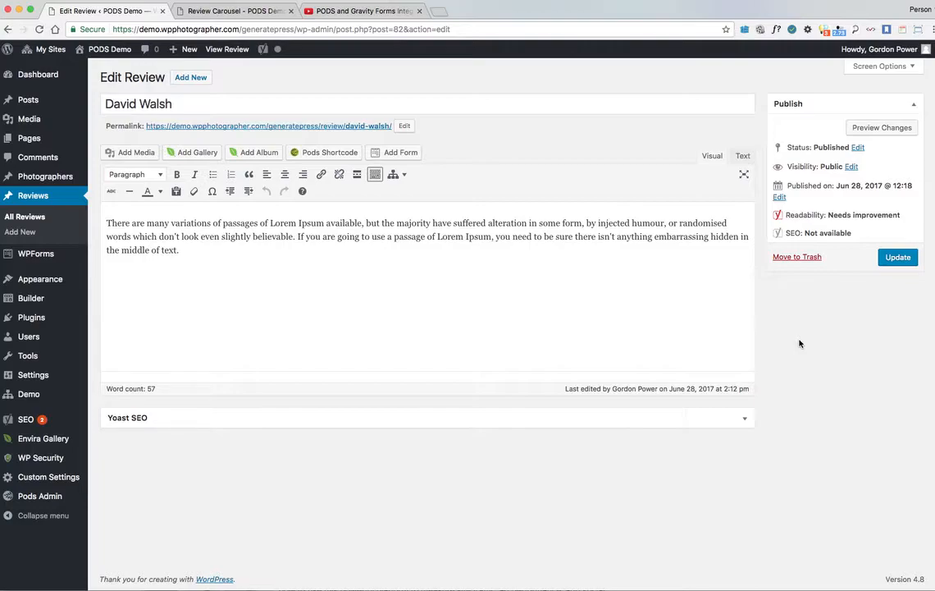
mouse_move(795, 335)
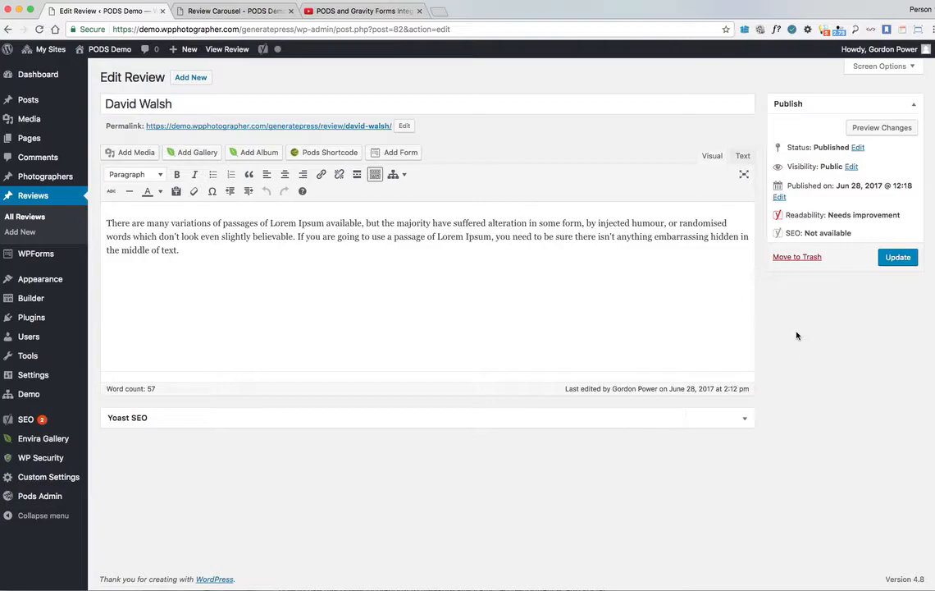
mouse_move(803, 330)
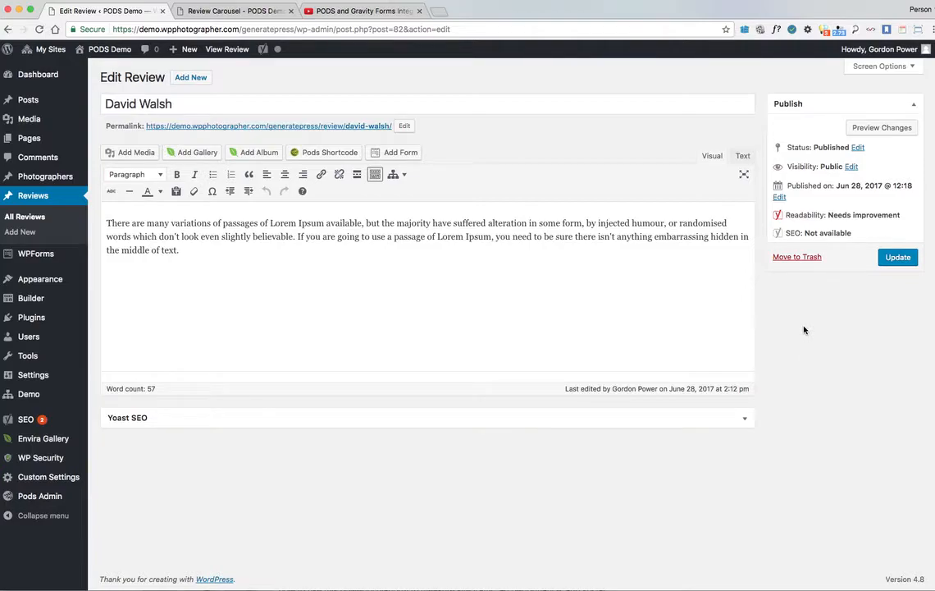
mouse_move(381, 86)
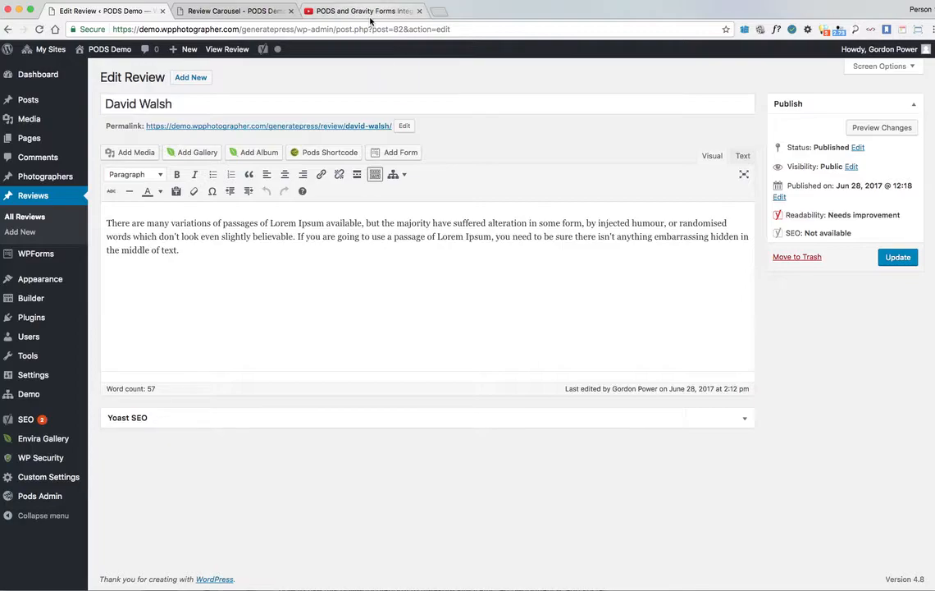
Switch to the YouTube tab for the PODS and Gravity Forms Integration video.
left_click(361, 10)
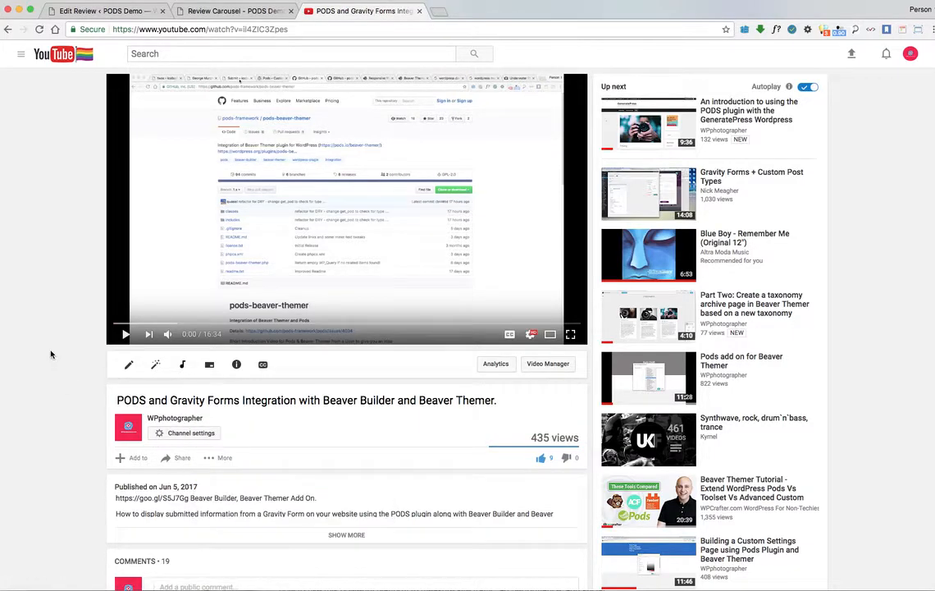
mouse_move(52, 360)
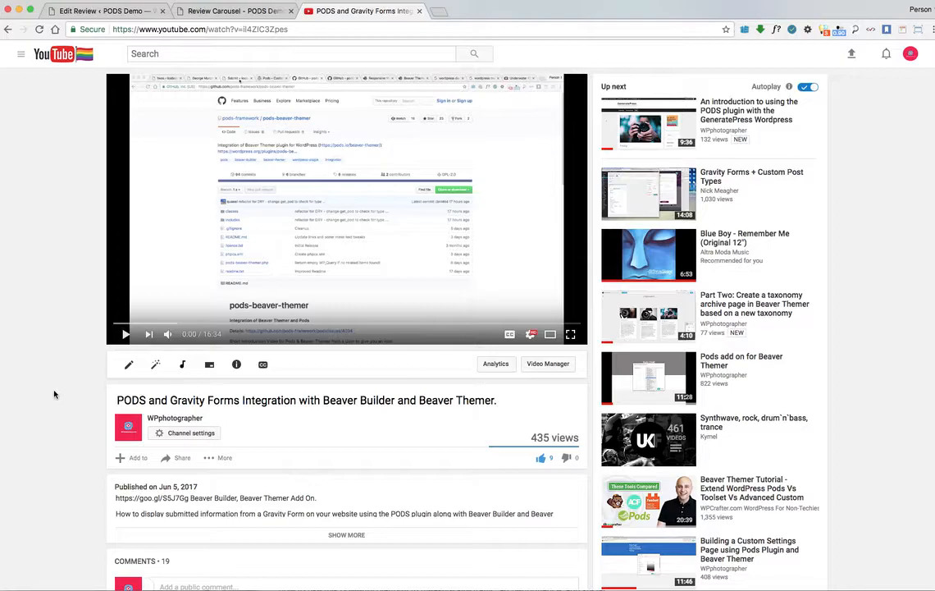
mouse_move(62, 394)
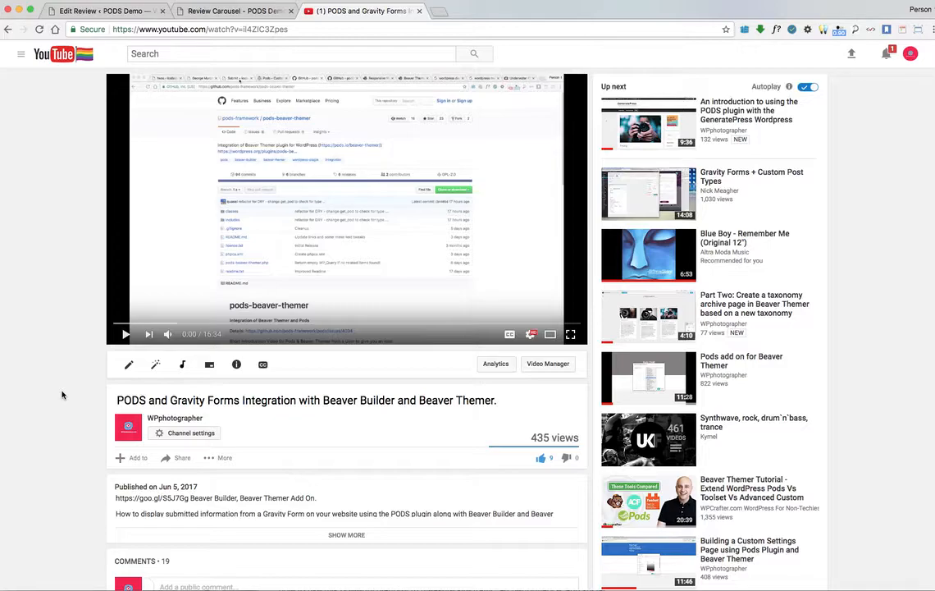
mouse_move(66, 384)
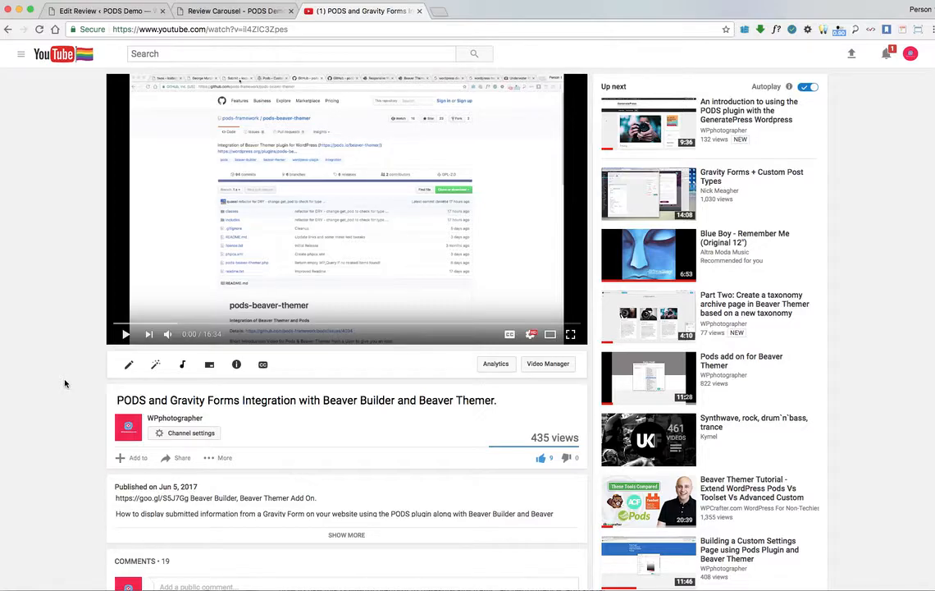
mouse_move(79, 85)
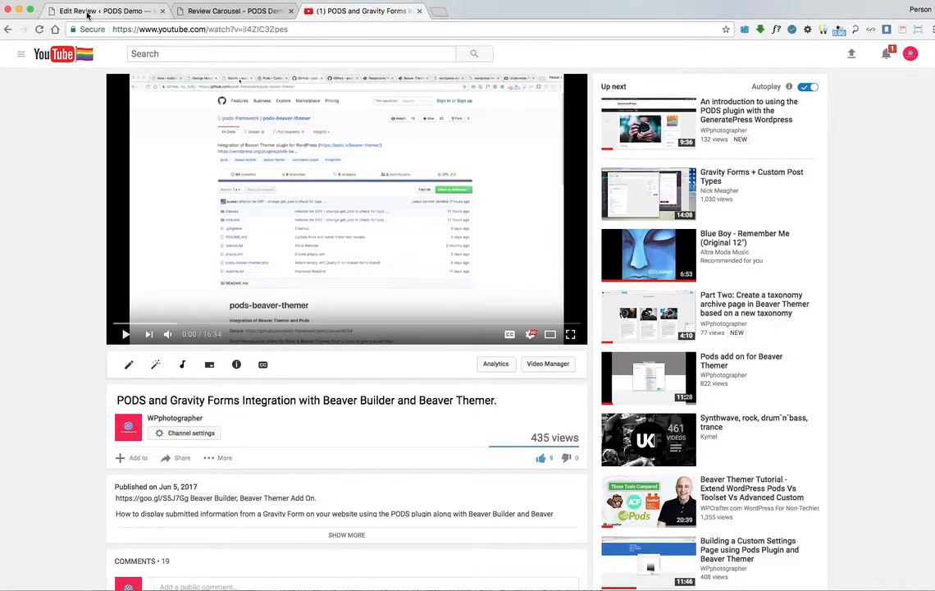
Return to WordPress and list the theme layouts: Archieve Page, Header, Photographer Profile Page.
left_click(98, 10)
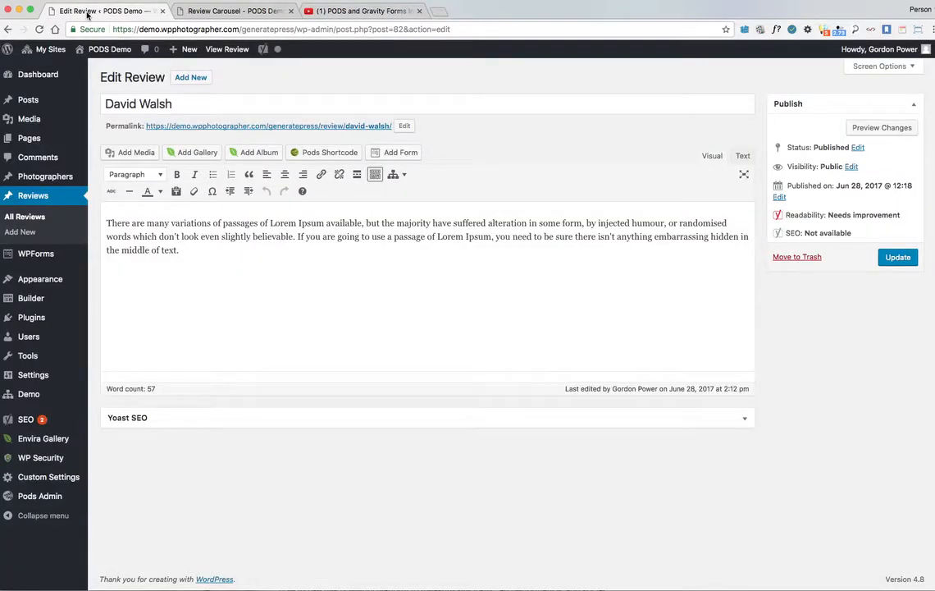
mouse_move(353, 520)
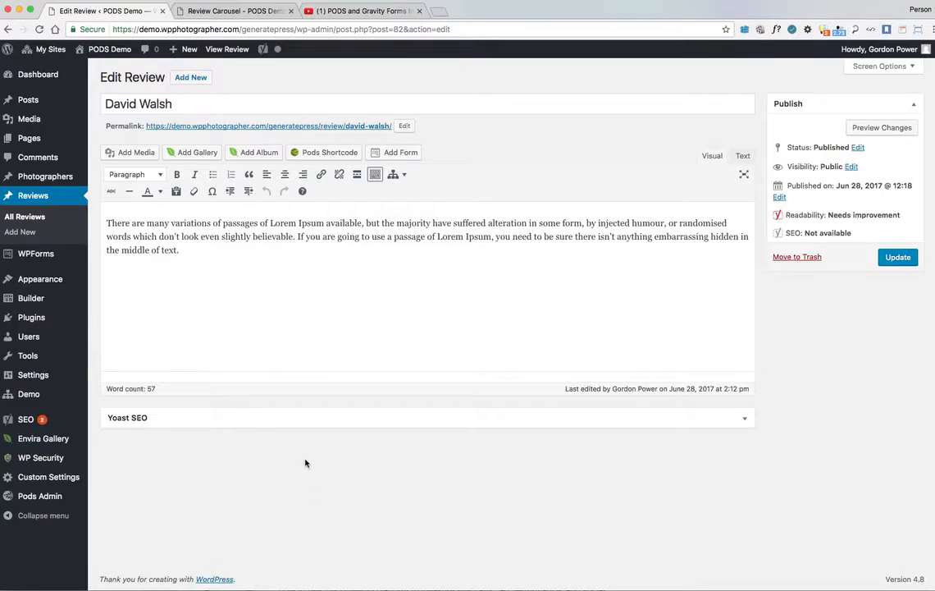
mouse_move(344, 475)
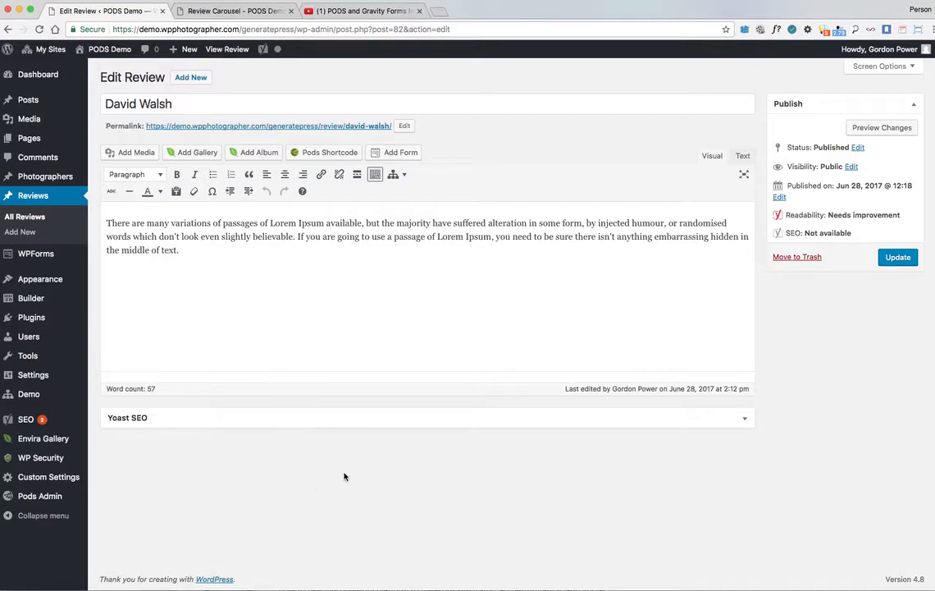
mouse_move(29, 299)
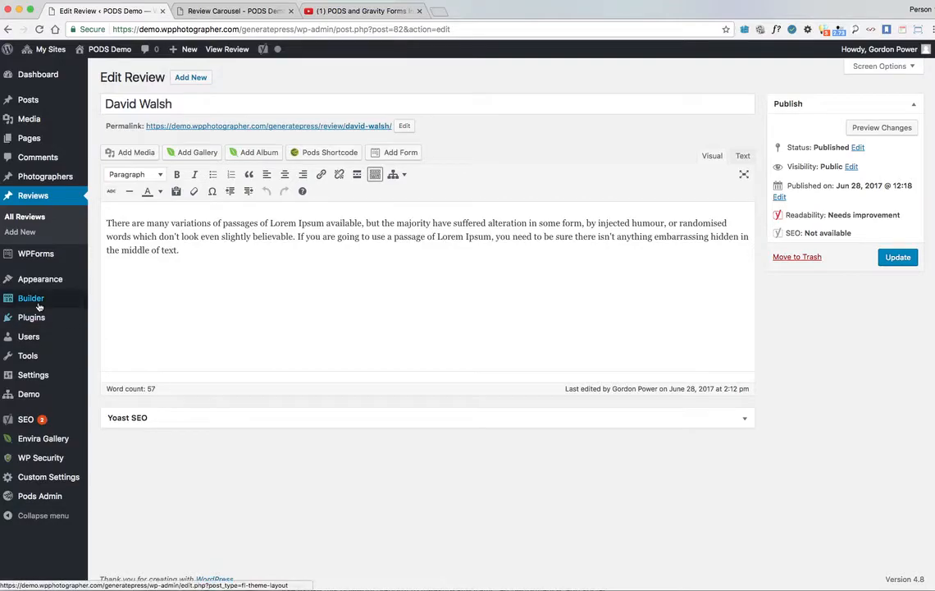
left_click(30, 299)
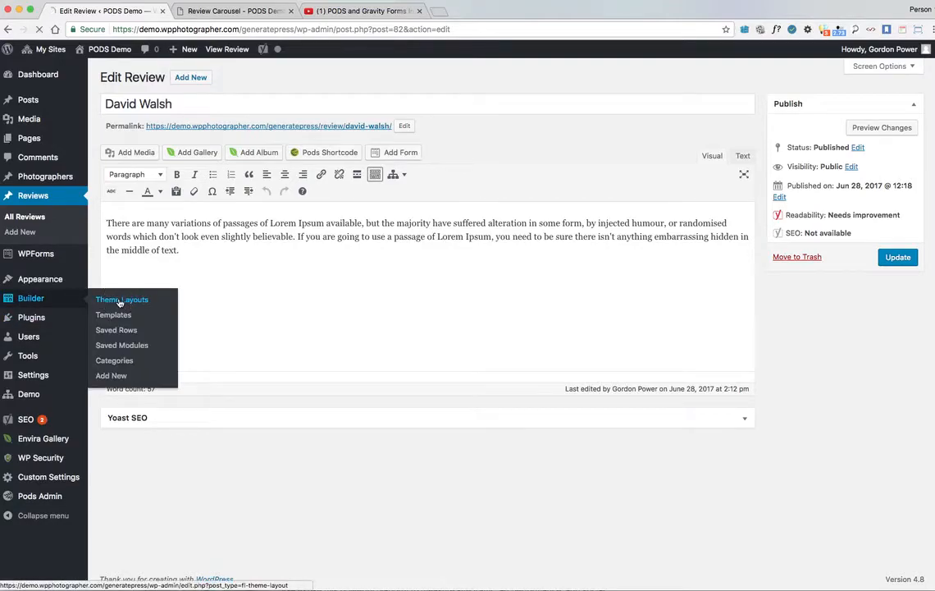
left_click(121, 298)
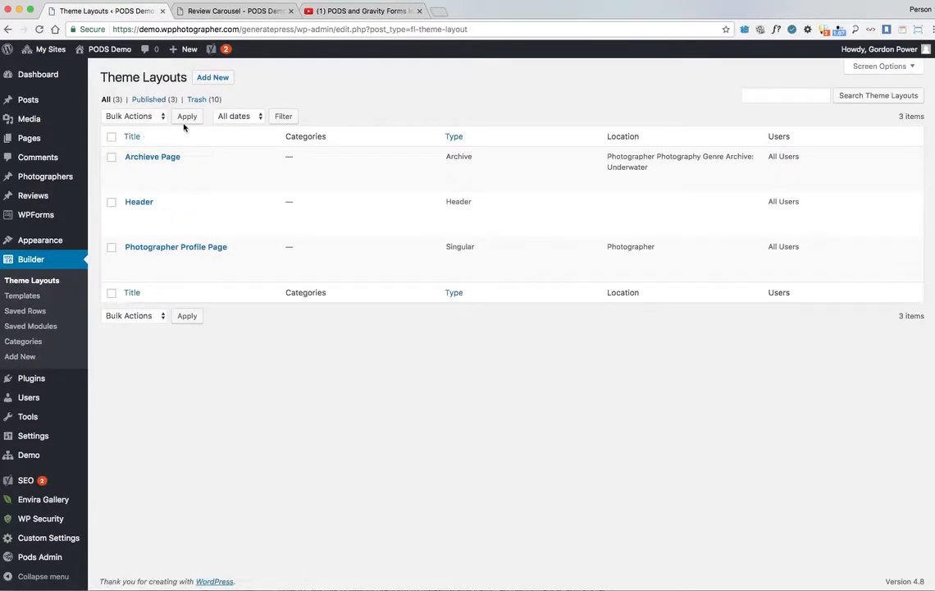
Add a new theme layout titled Review Carousel with Layout set to Part.
left_click(214, 77)
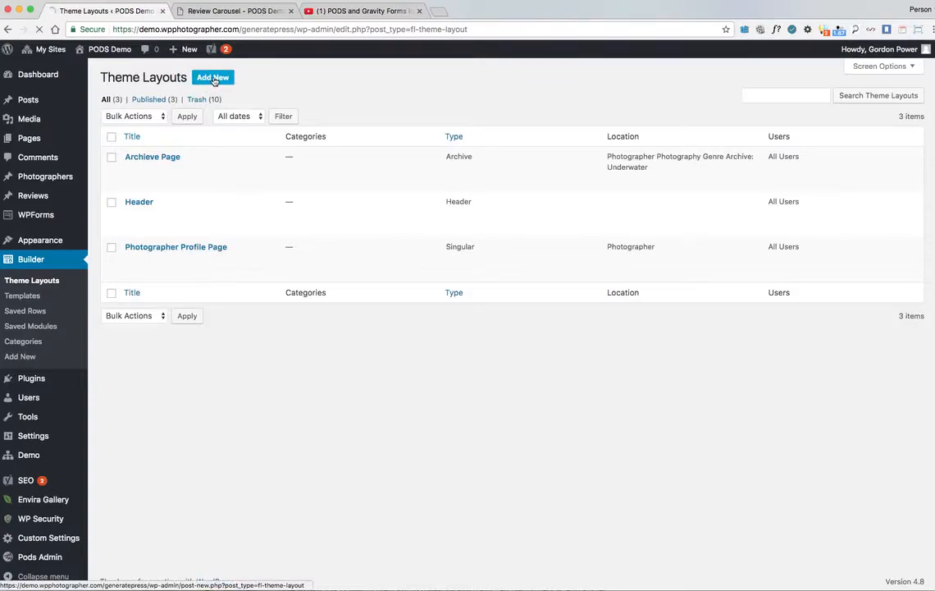
left_click(214, 77)
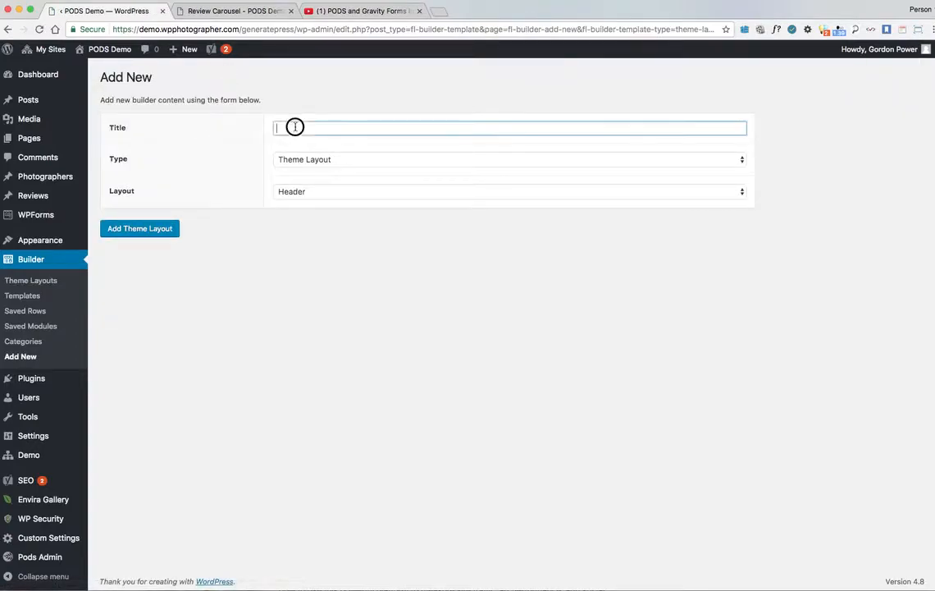
type("Re")
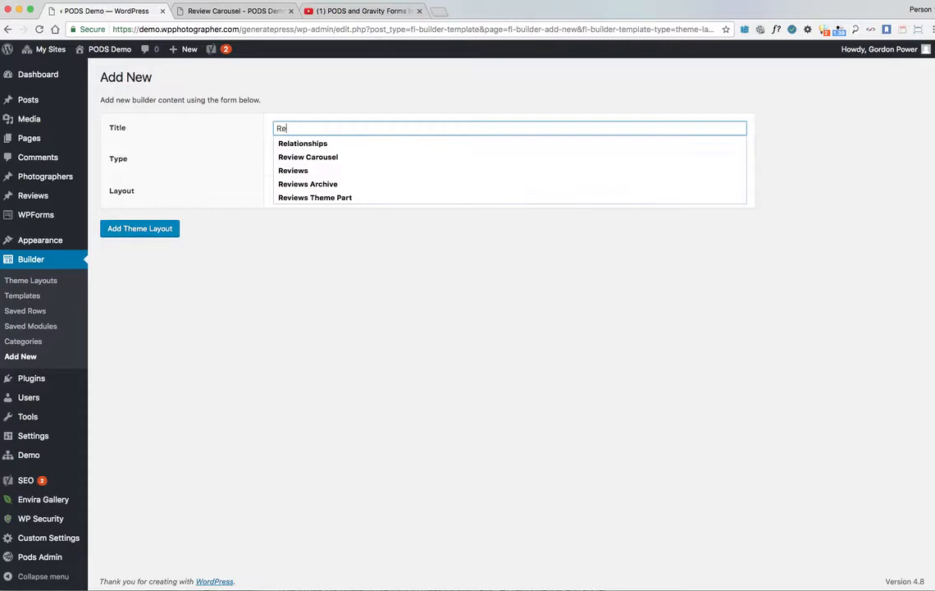
left_click(309, 158)
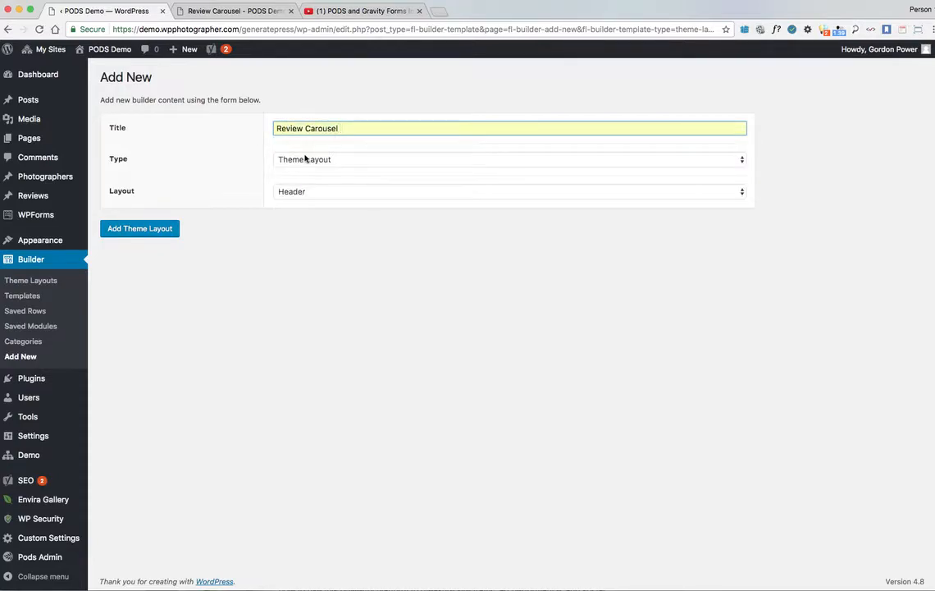
left_click(509, 191)
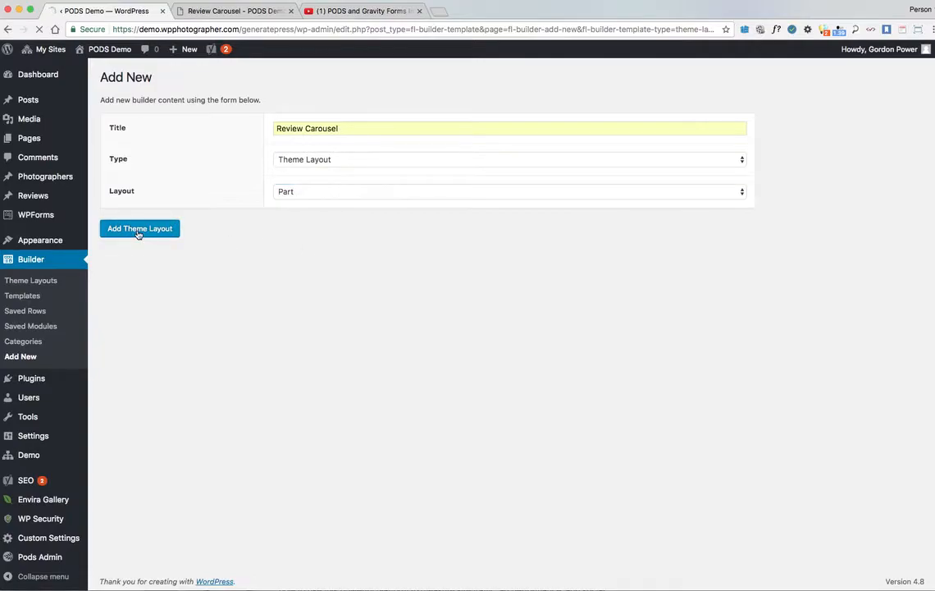
left_click(140, 228)
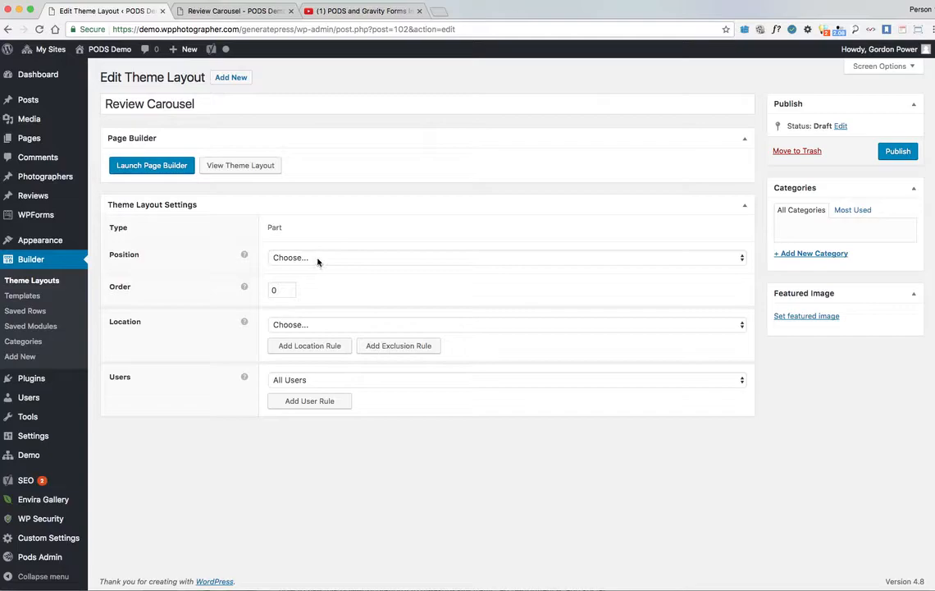
Set the Review Carousel part's Position to After Header.
left_click(502, 257)
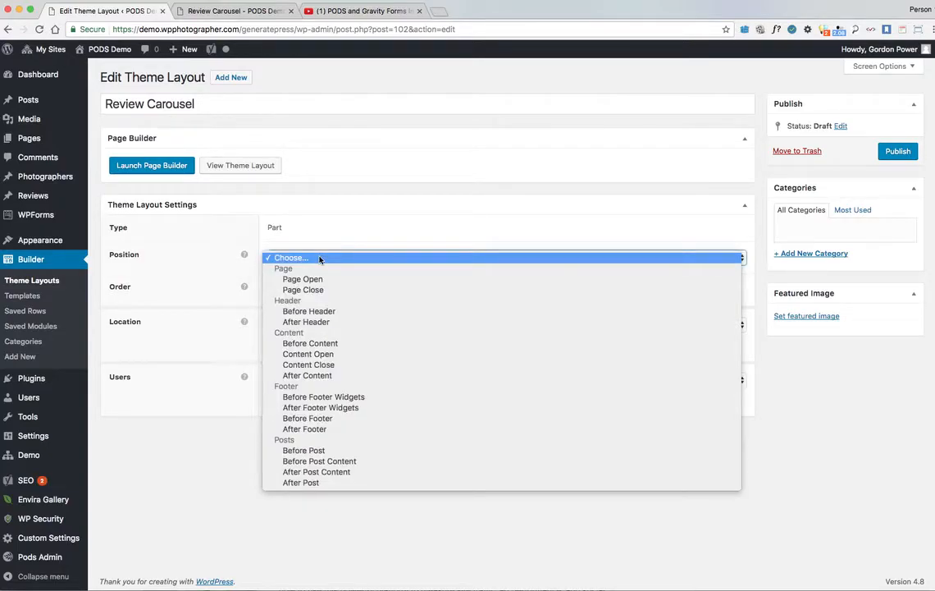
mouse_move(336, 301)
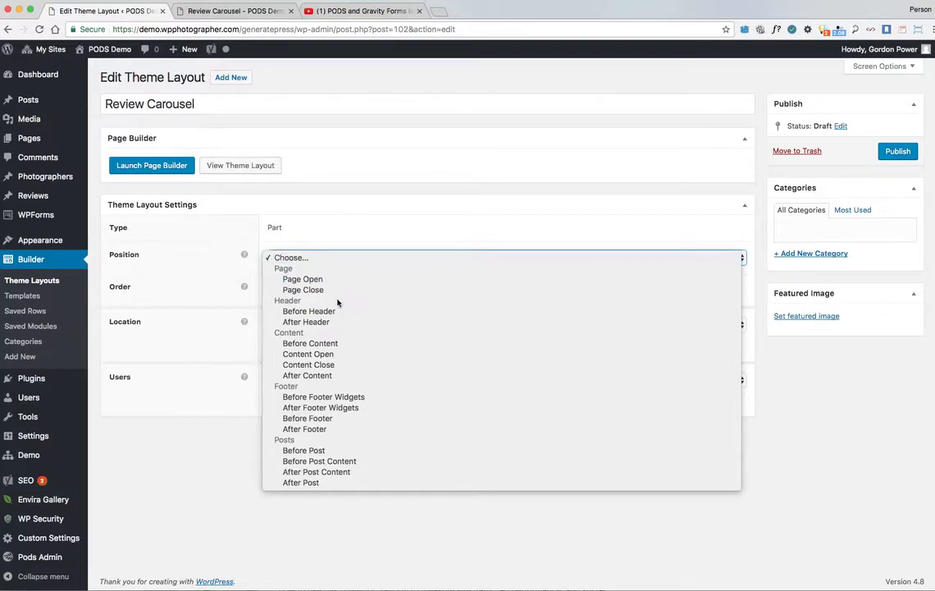
left_click(305, 321)
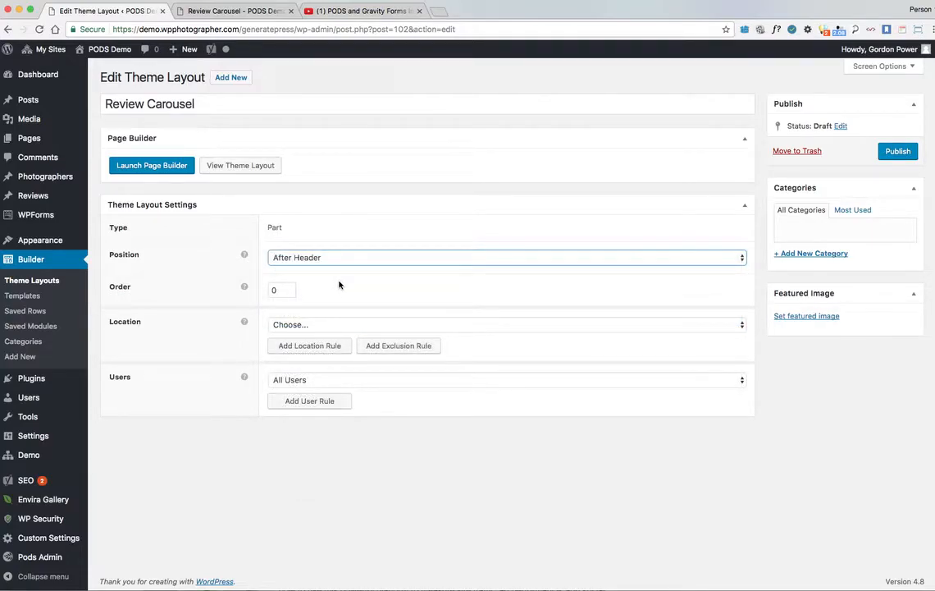
mouse_move(348, 282)
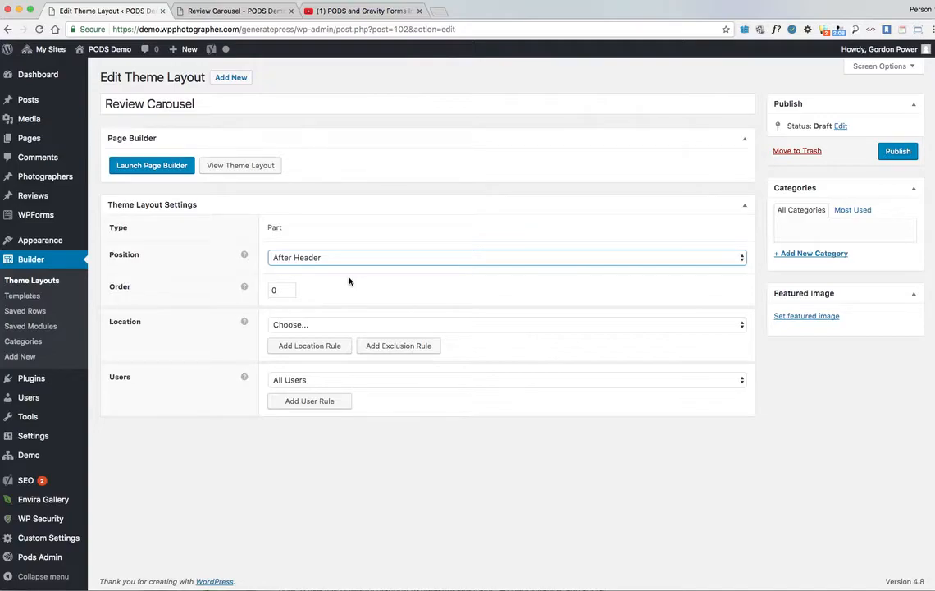
mouse_move(329, 296)
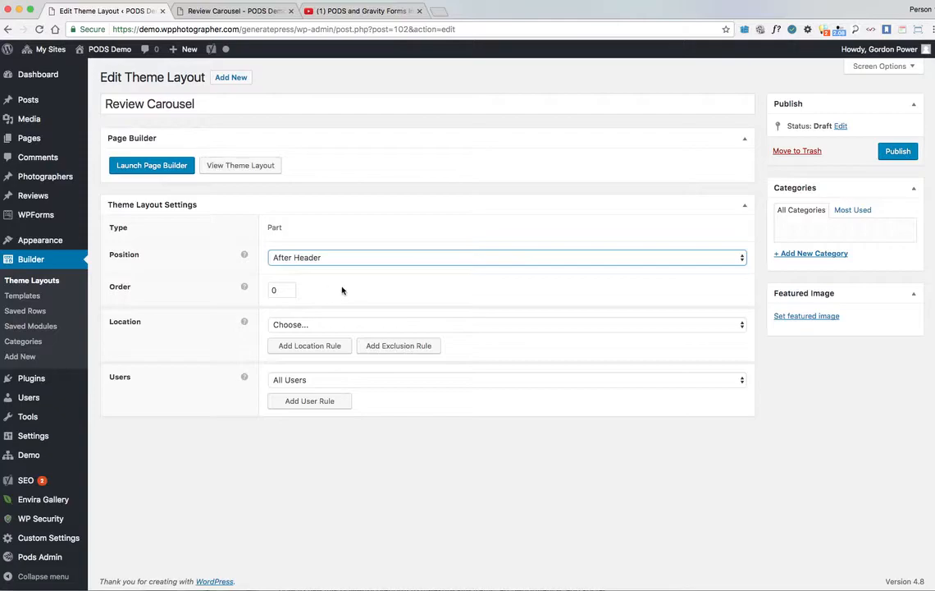
Set the Location rule to Page: Review Carousel.
left_click(505, 325)
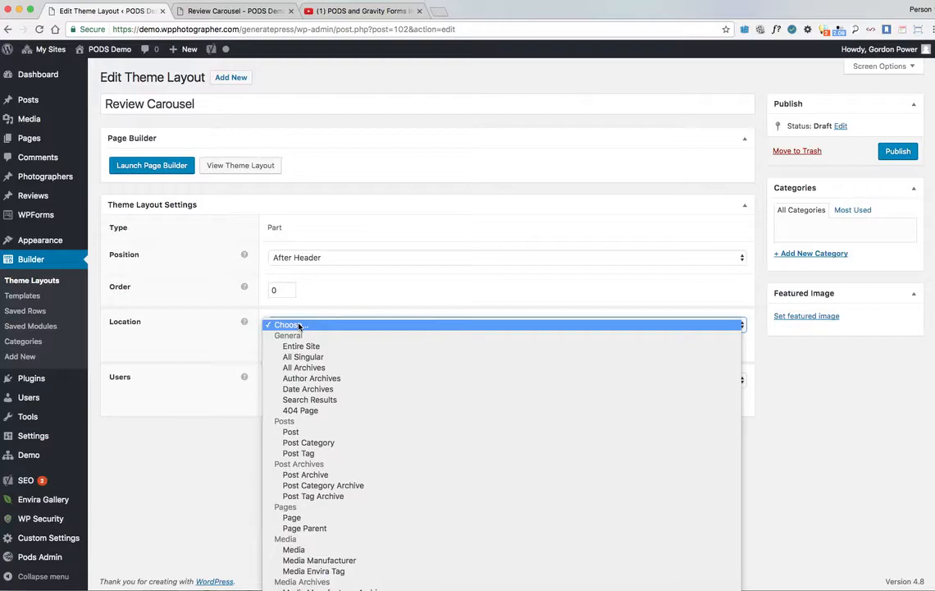
mouse_move(302, 346)
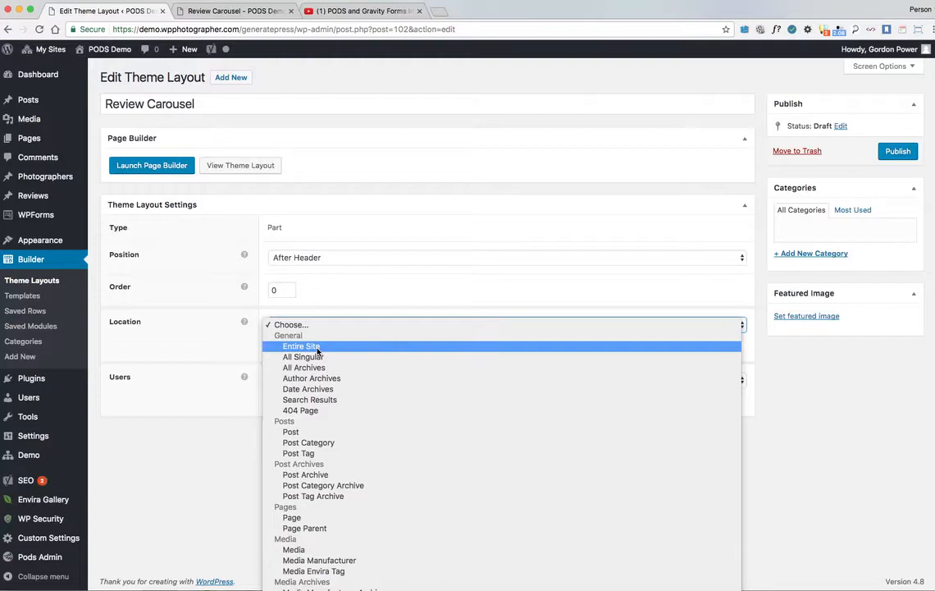
mouse_move(315, 424)
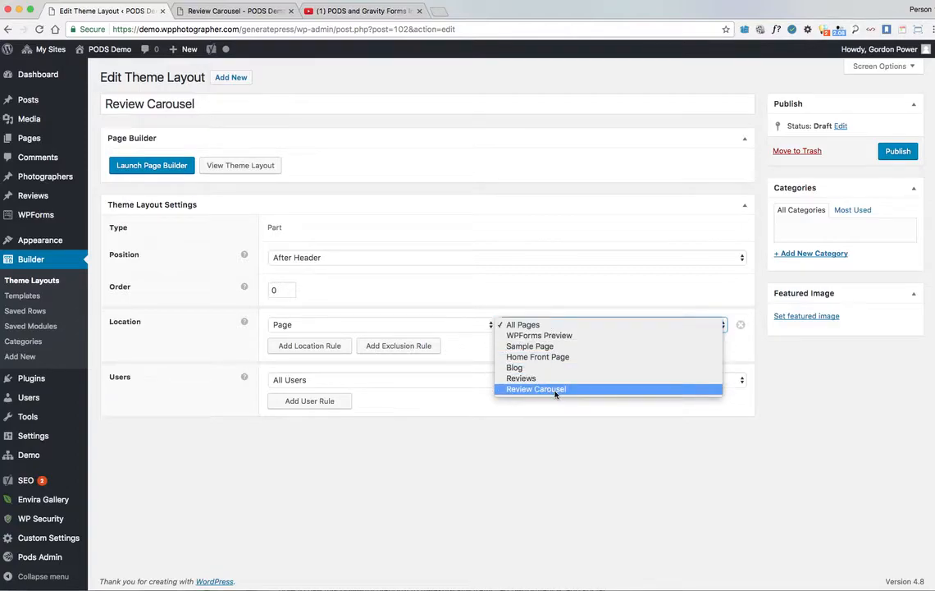
left_click(535, 389)
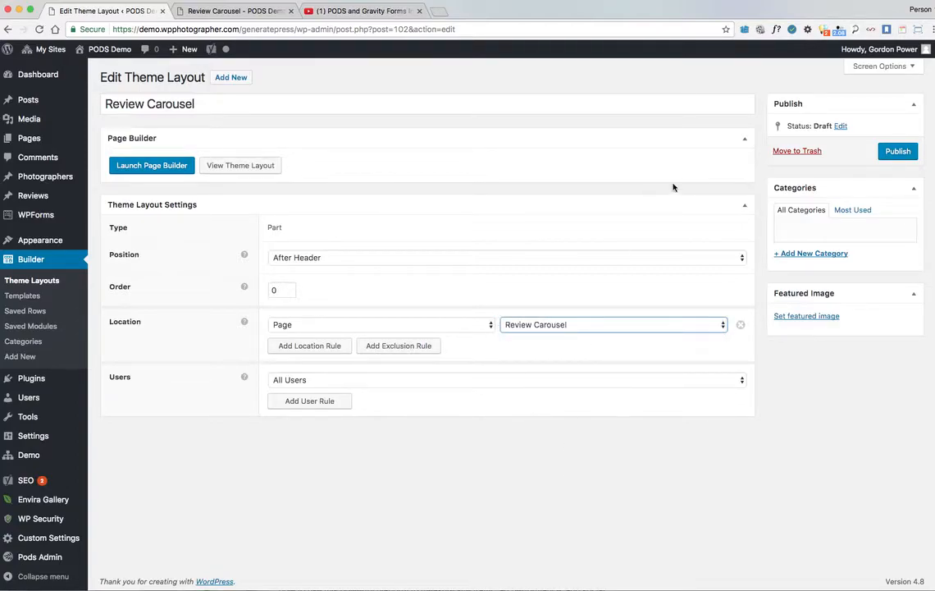
mouse_move(897, 151)
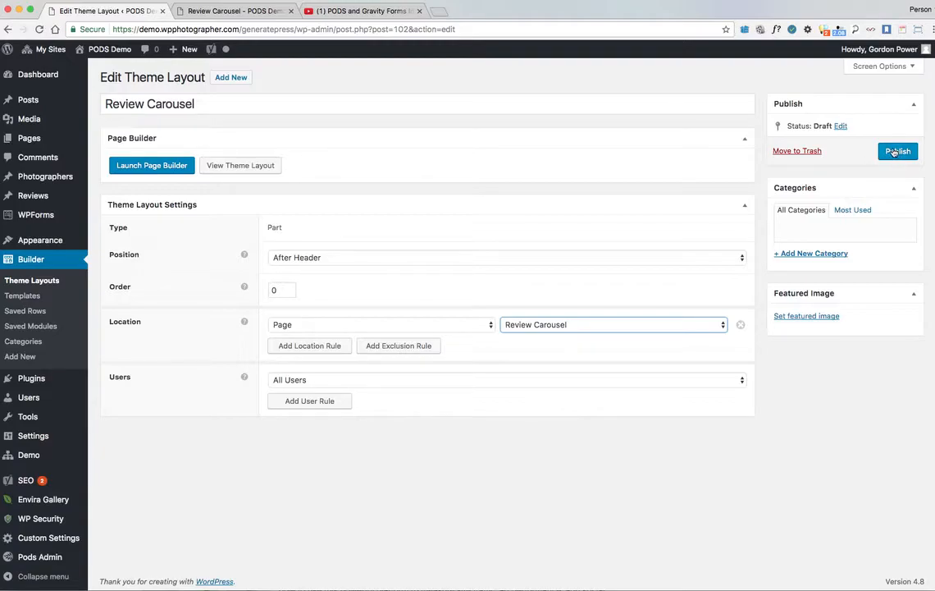
Publish the Review Carousel layout and launch its page builder.
left_click(897, 151)
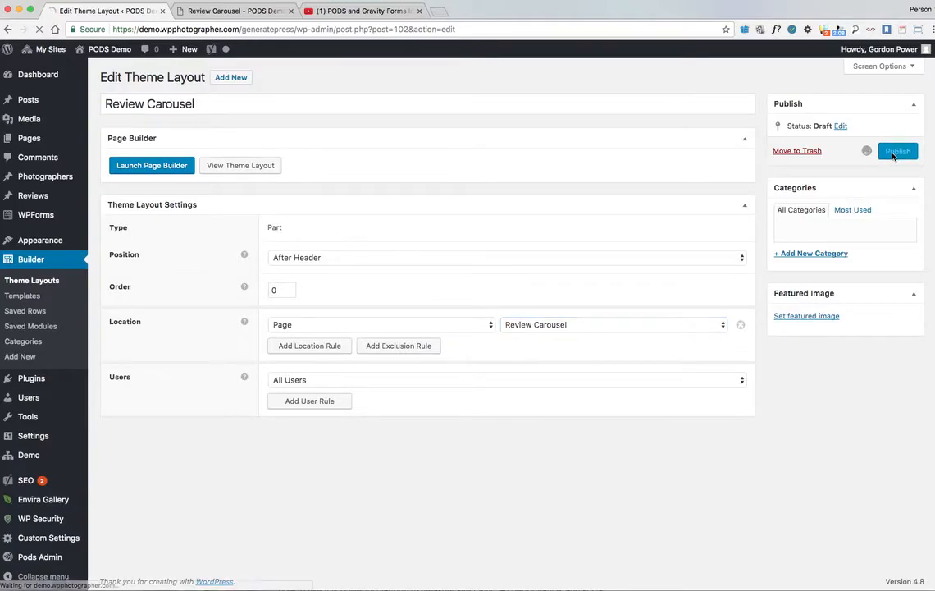
left_click(897, 151)
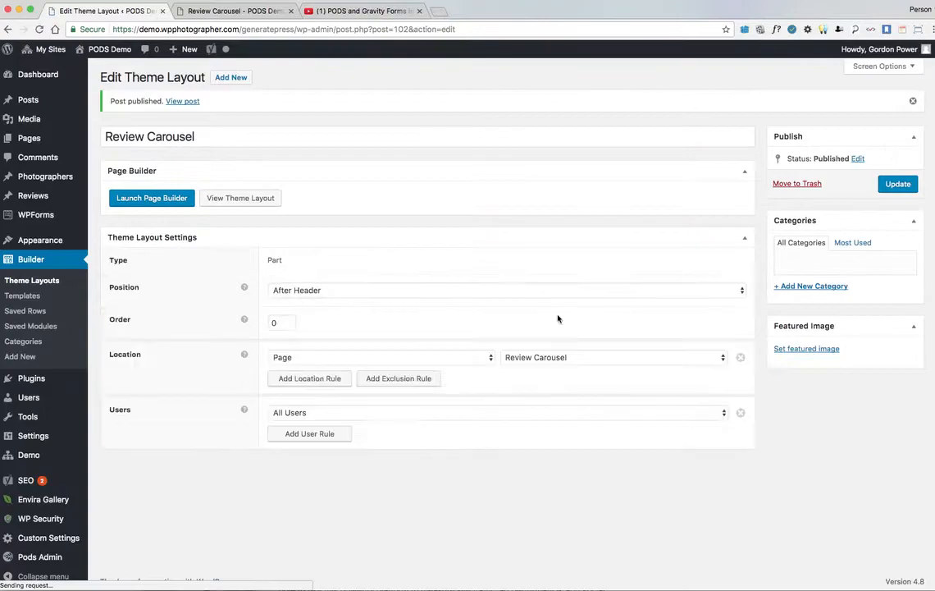
left_click(151, 197)
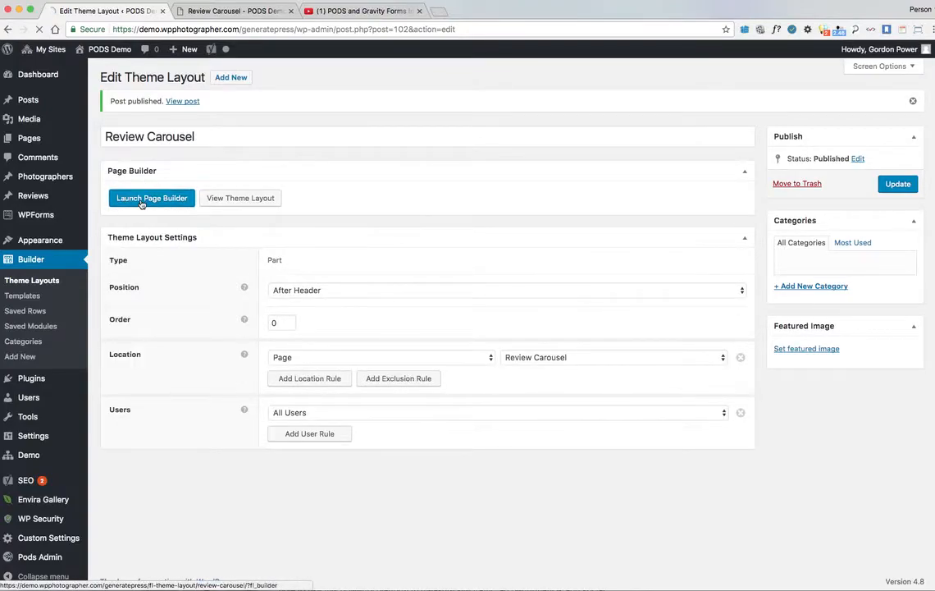
left_click(151, 197)
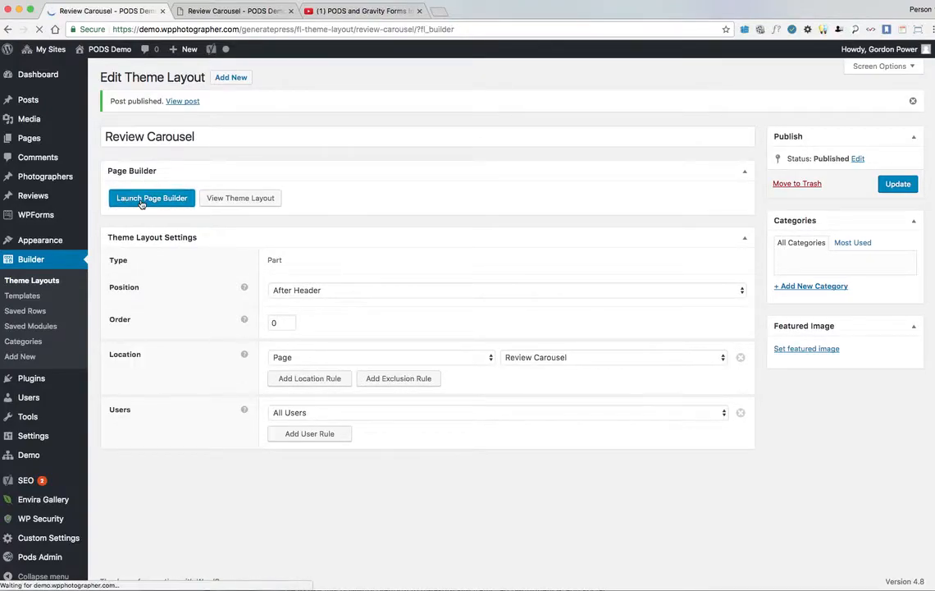
Place a Posts Carousel module with Post Type Reviews, showing David Walsh, Mary Murphy and John Doe.
left_click(151, 197)
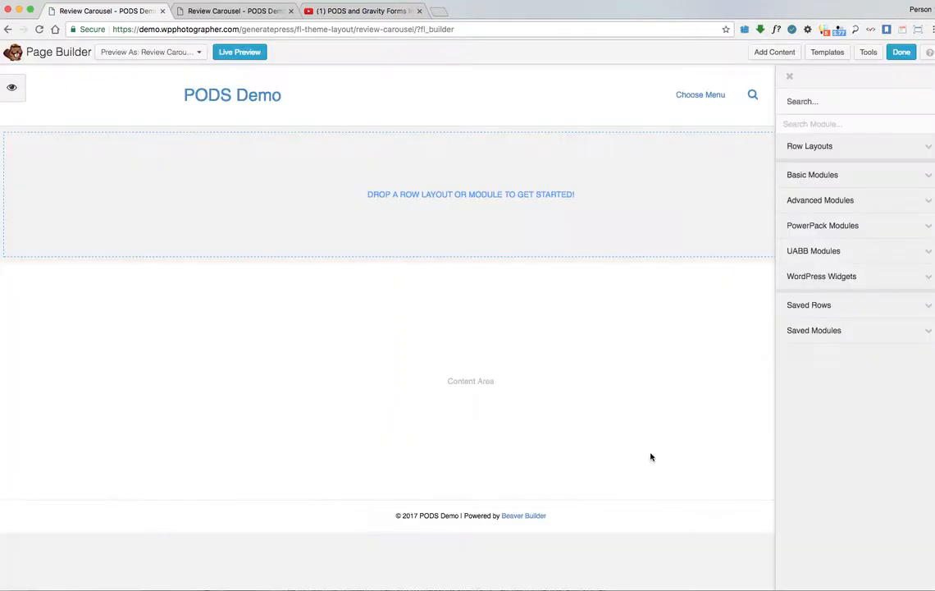
left_click(820, 200)
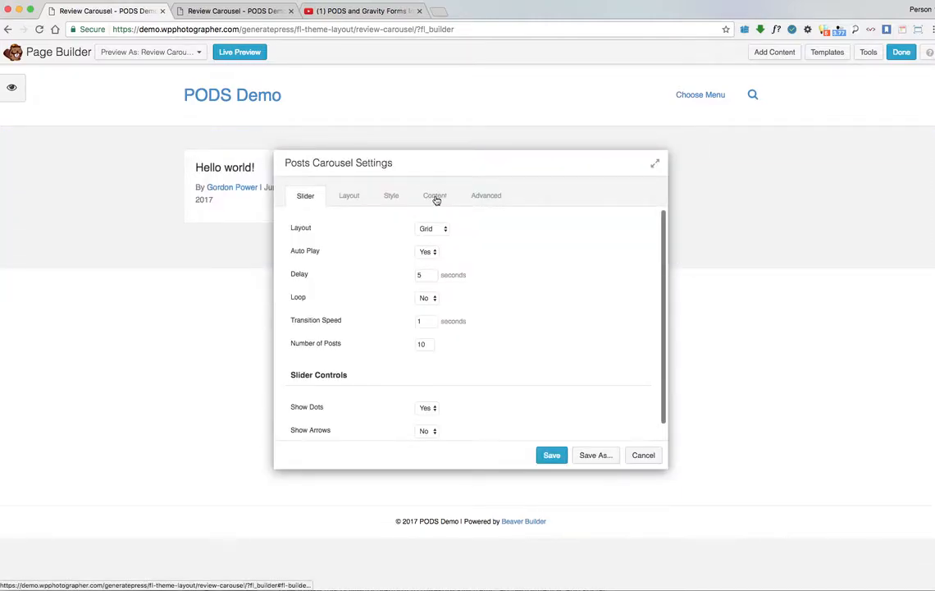
left_click(433, 195)
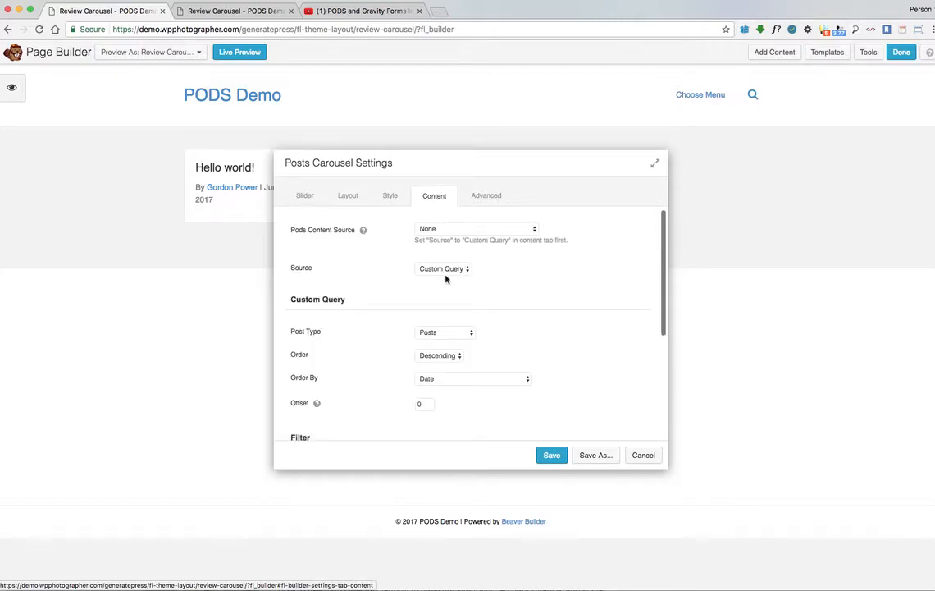
left_click(446, 332)
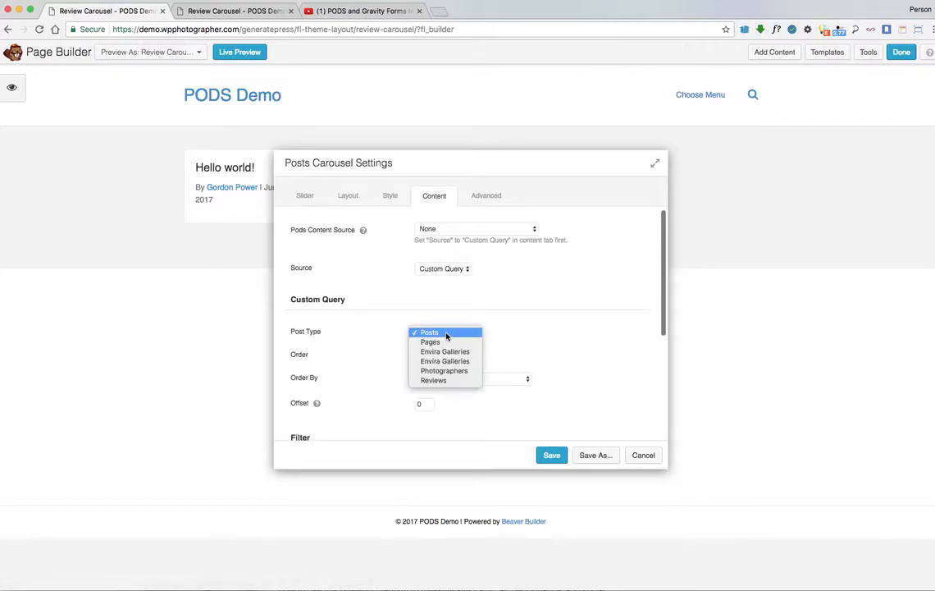
left_click(433, 381)
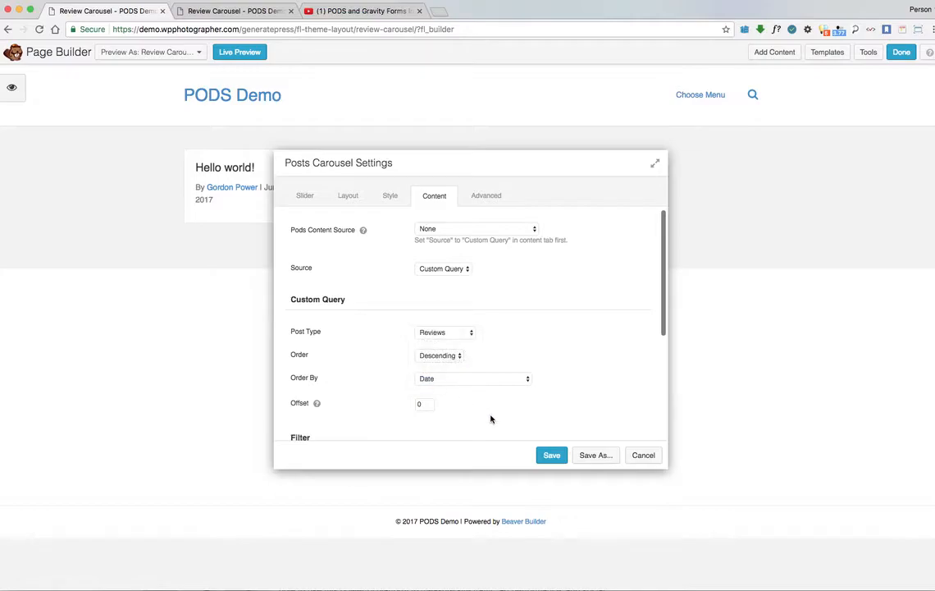
left_click(552, 456)
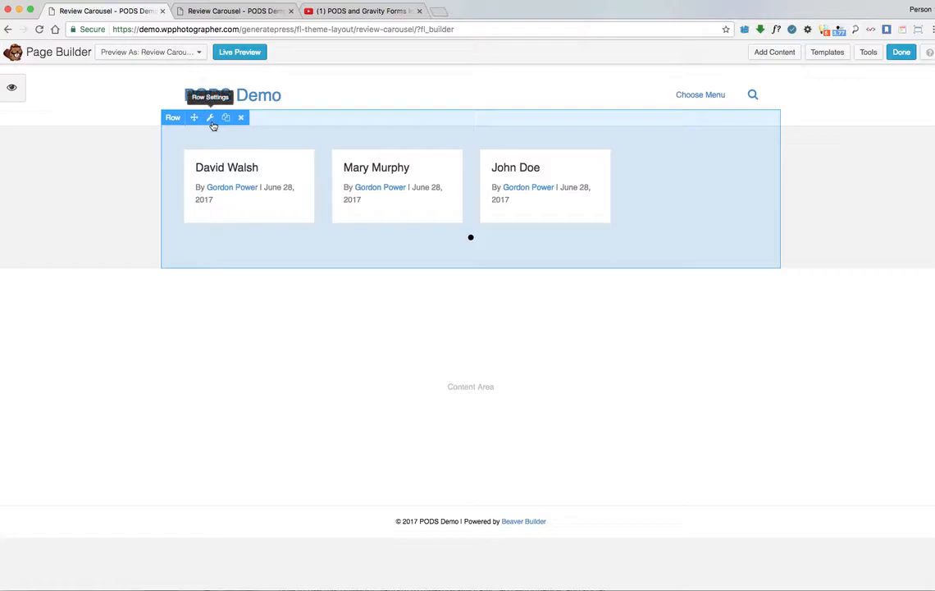
Bring up the carousel row's settings and scroll through its Style options.
left_click(210, 118)
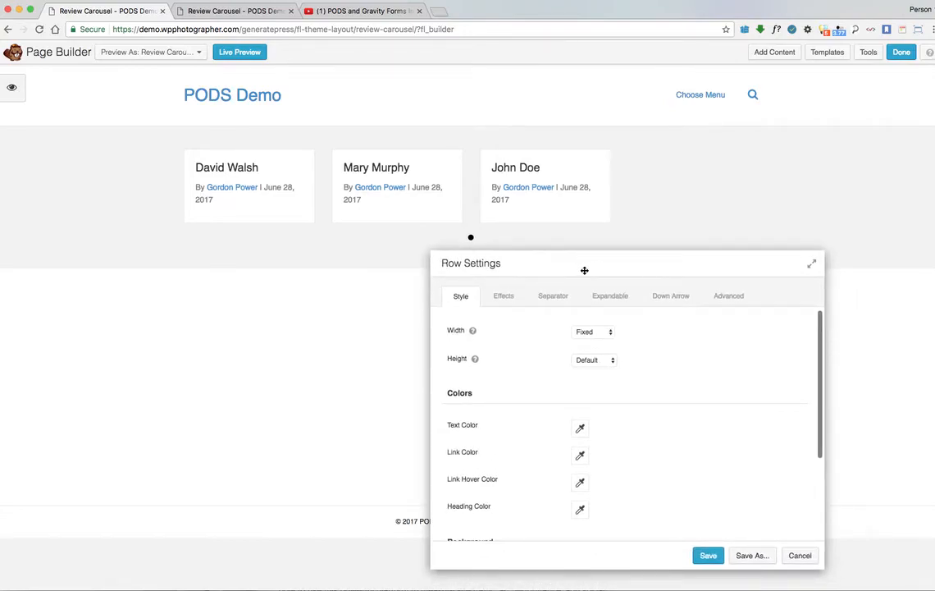
scroll("down", 3)
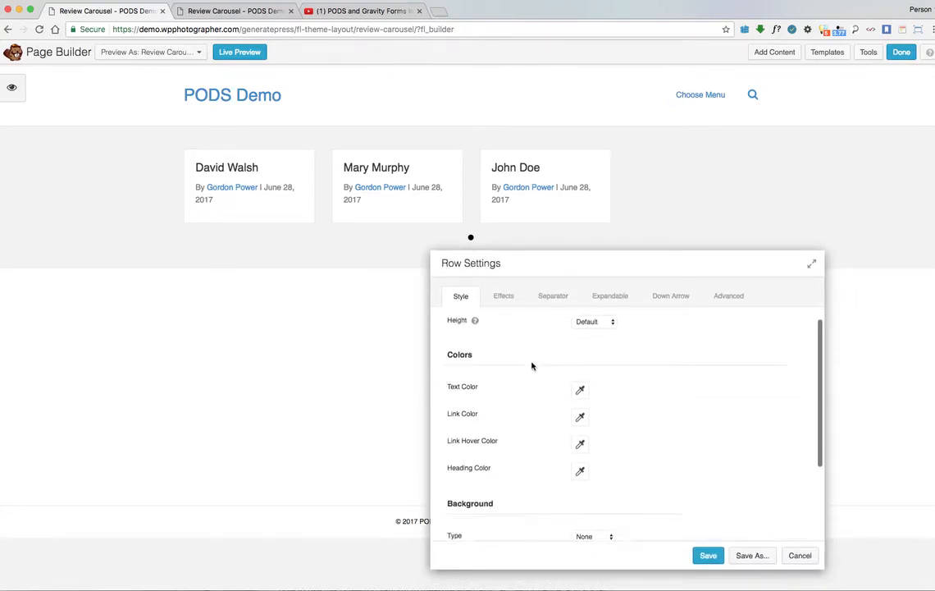
scroll("down", 3)
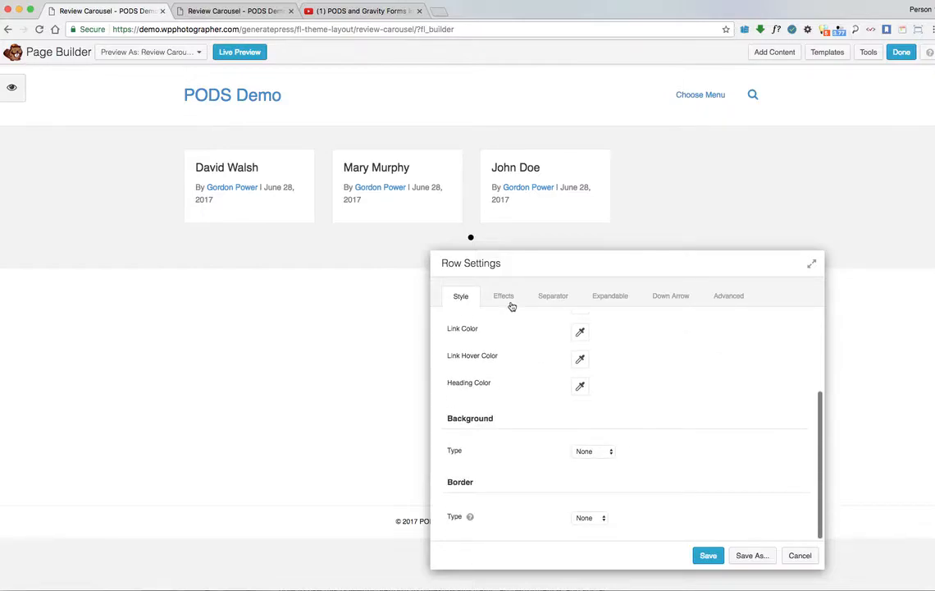
mouse_move(719, 479)
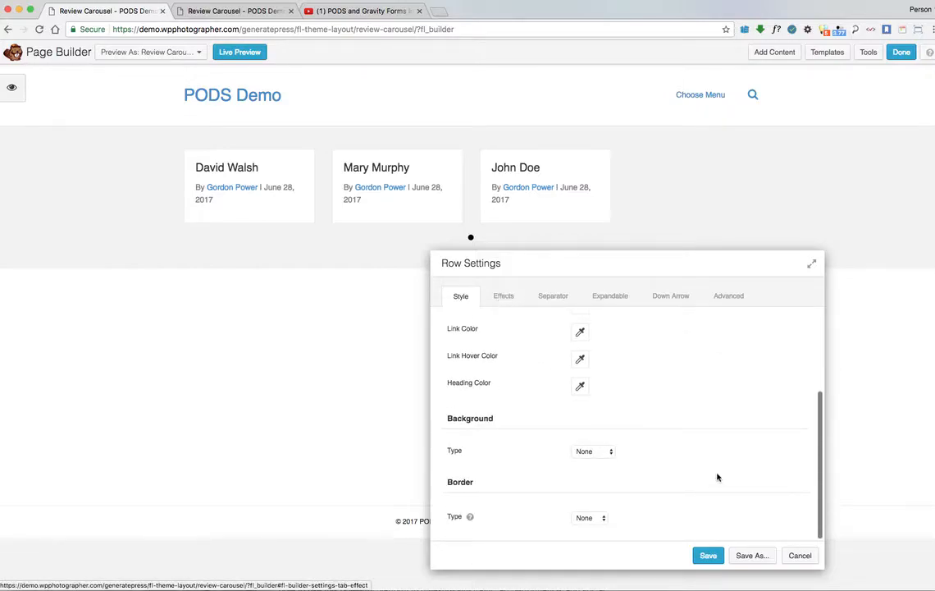
mouse_move(751, 554)
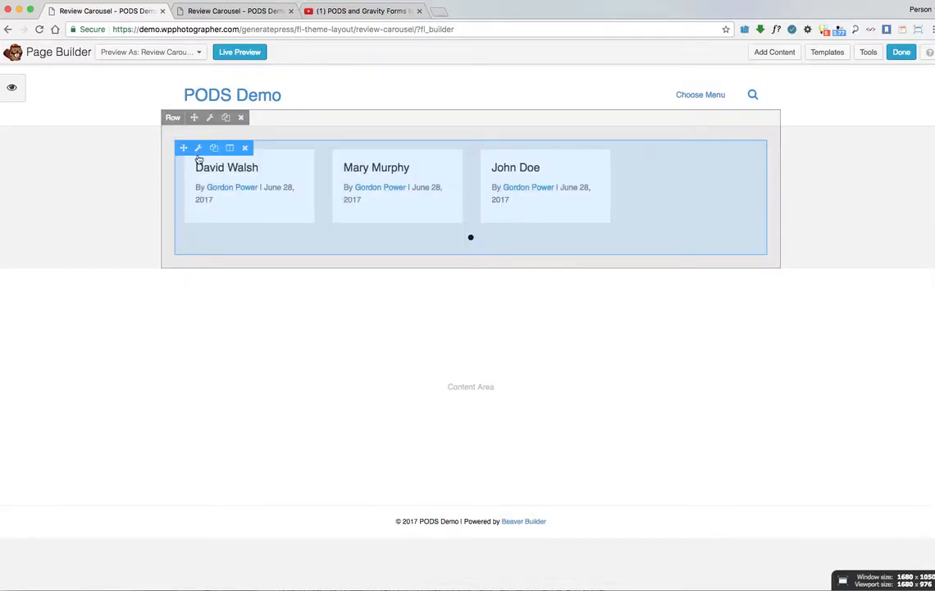
Set the posts carousel's Slider Loop option to Yes so reviews cycle continuously.
left_click(197, 148)
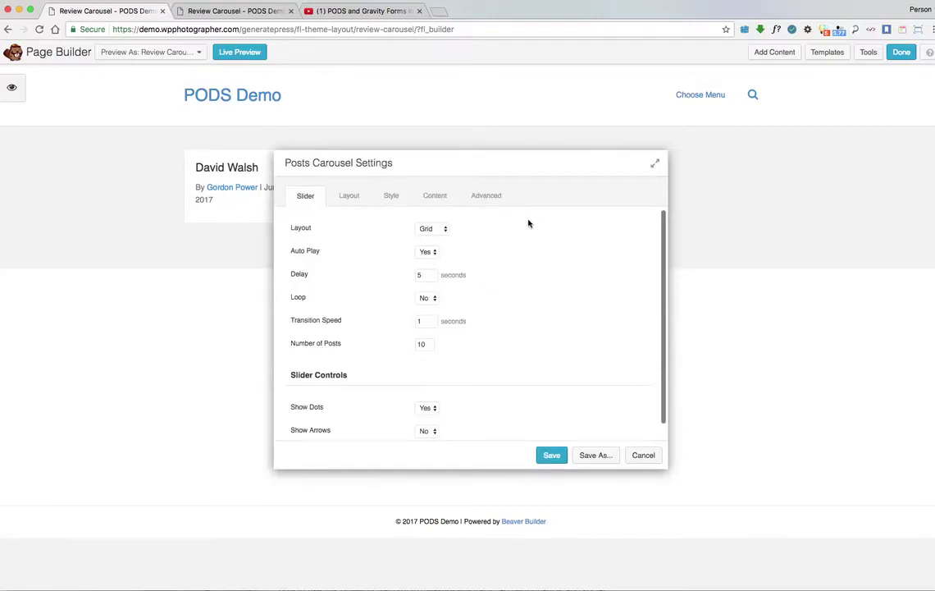
mouse_move(390, 299)
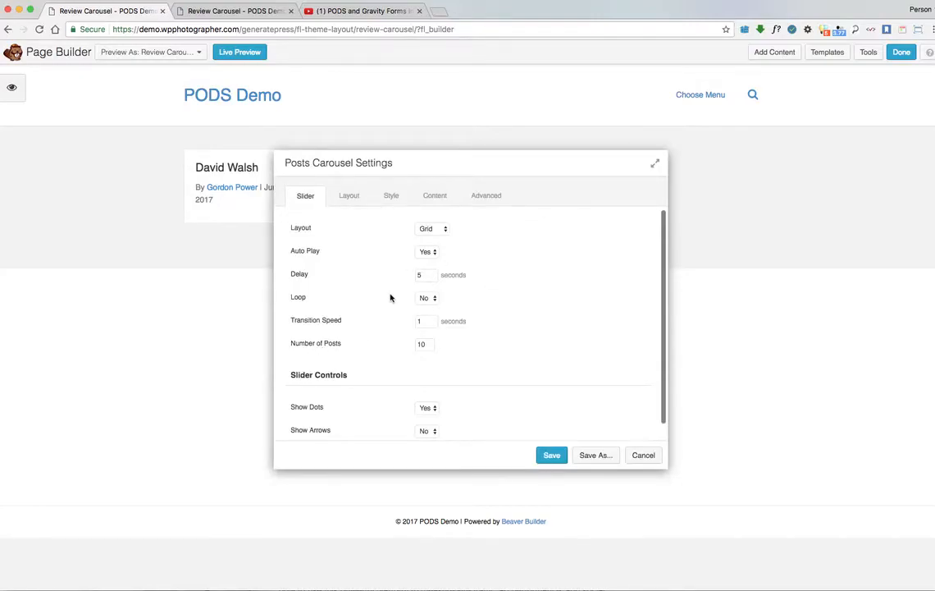
left_click(427, 297)
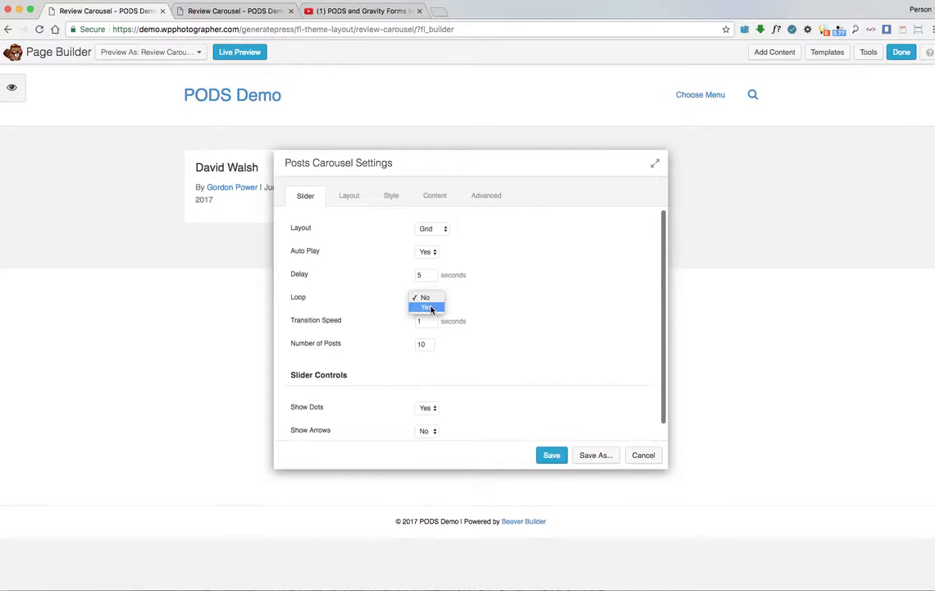
left_click(425, 306)
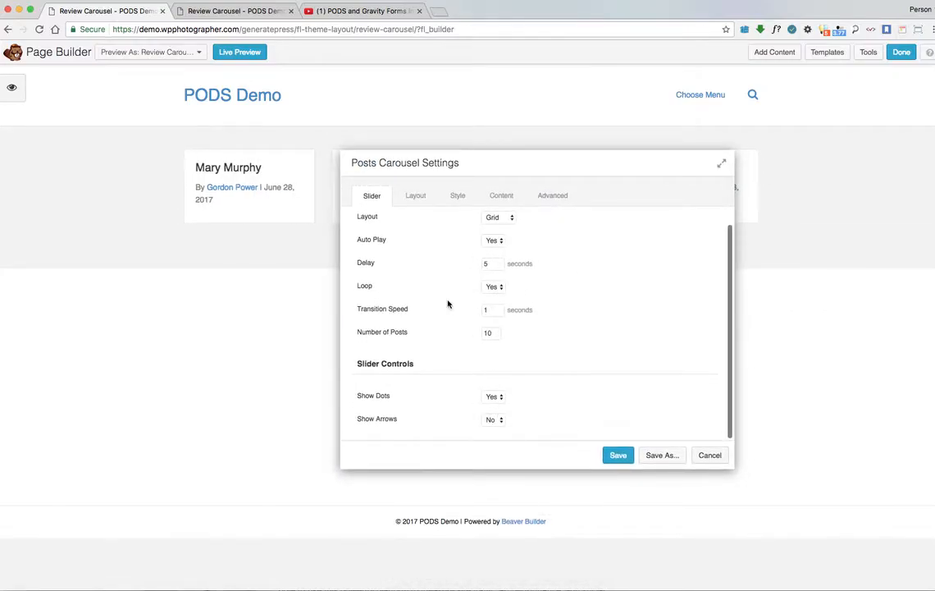
On the carousel's Layout settings, set Post Info Author to Hide.
left_click(415, 195)
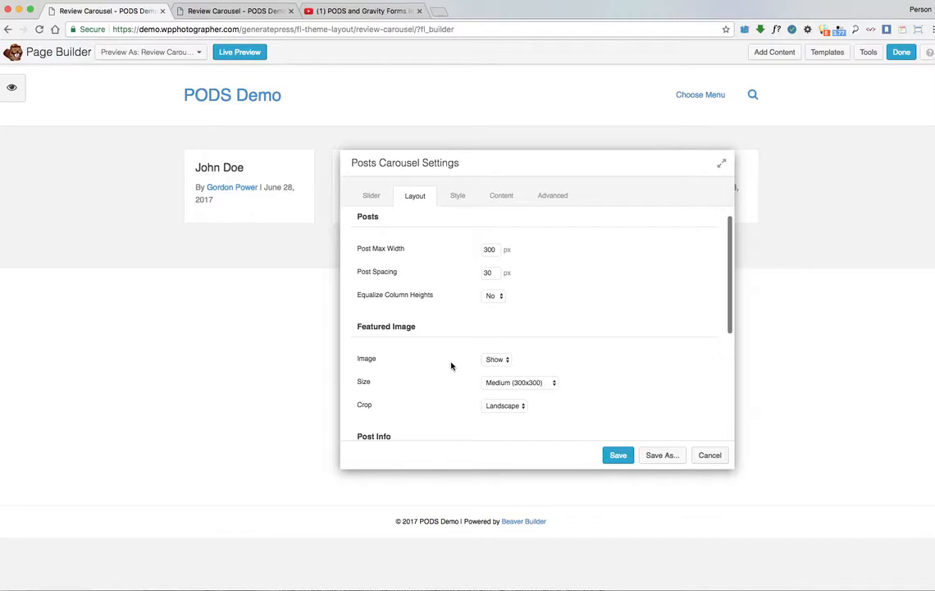
scroll("down", 3)
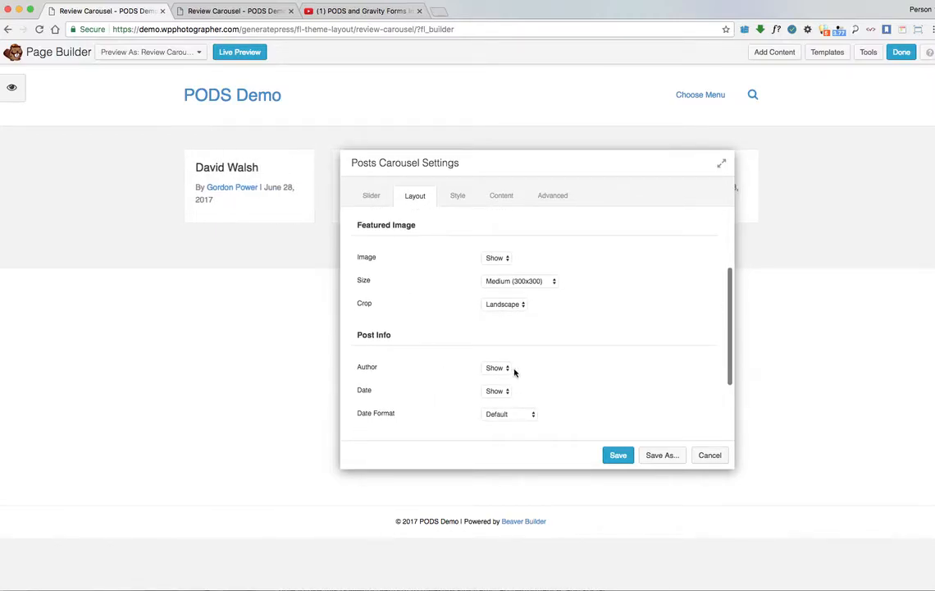
left_click(495, 368)
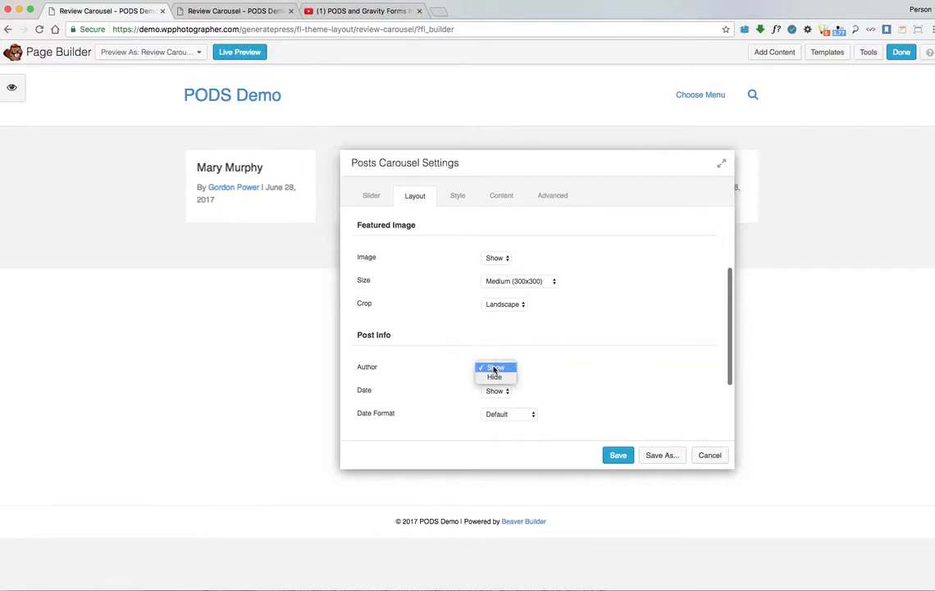
left_click(493, 375)
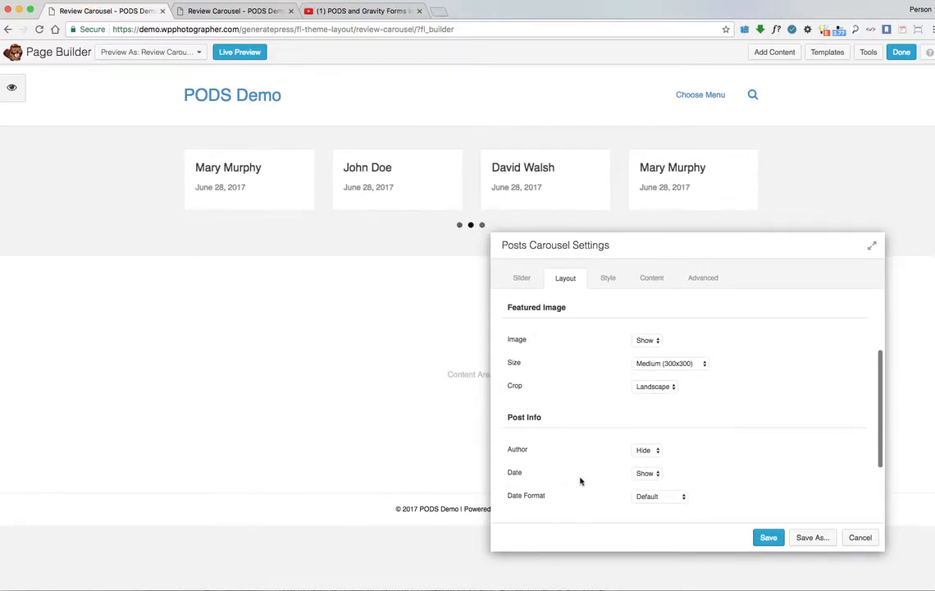
Set Content to Show and move the settings aside to preview the carousel posts.
scroll("down", 3)
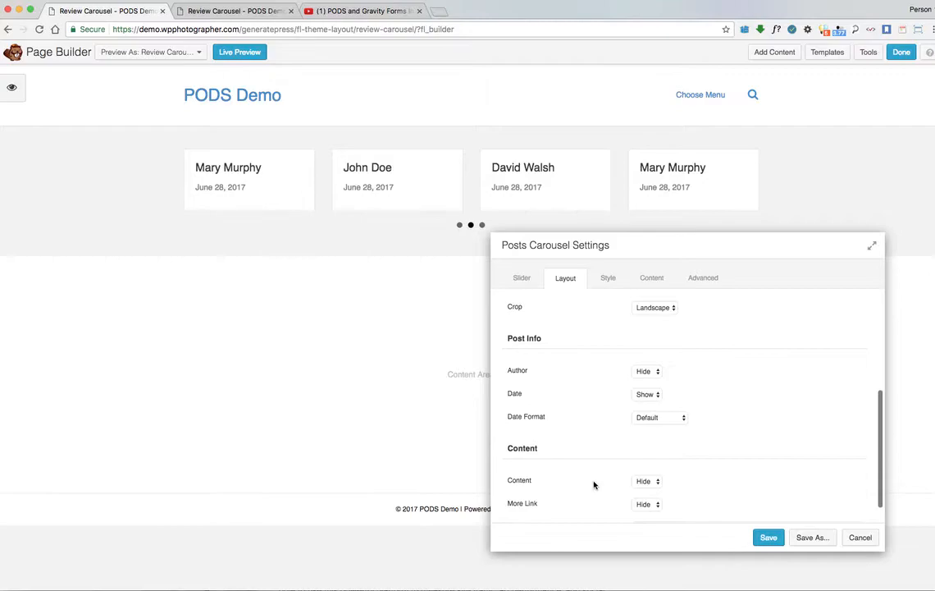
left_click(646, 481)
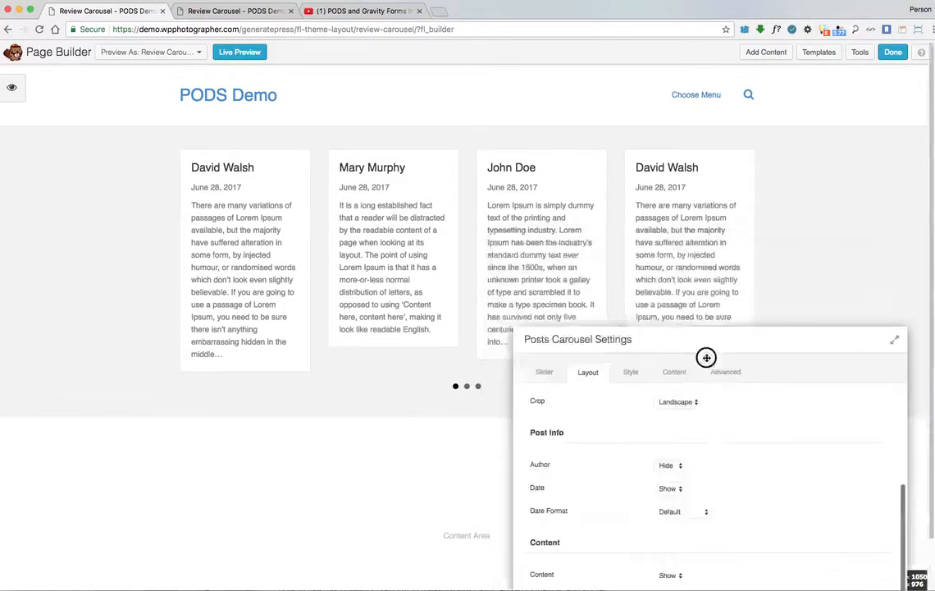
left_click_drag(706, 357, 714, 203)
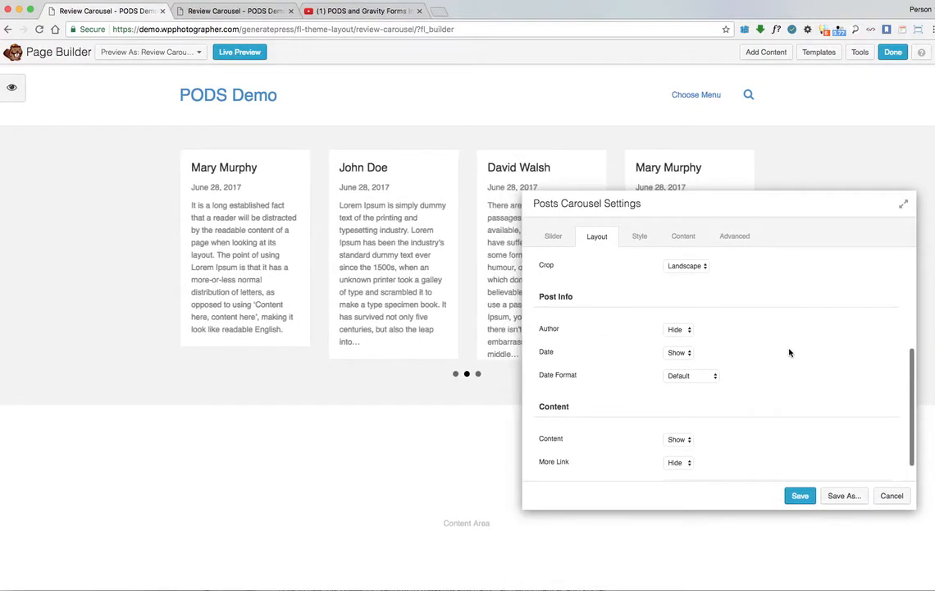
scroll("down", 3)
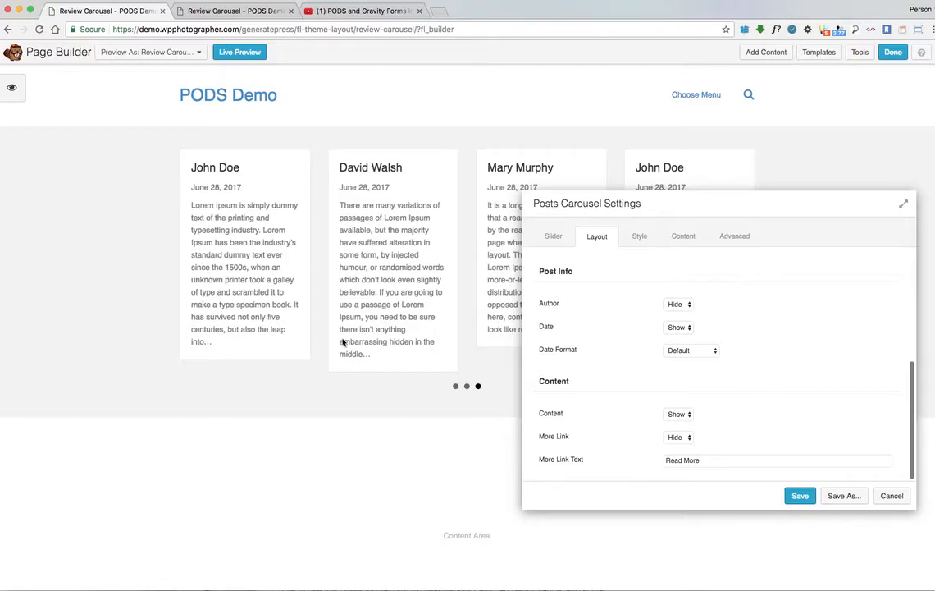
mouse_move(367, 361)
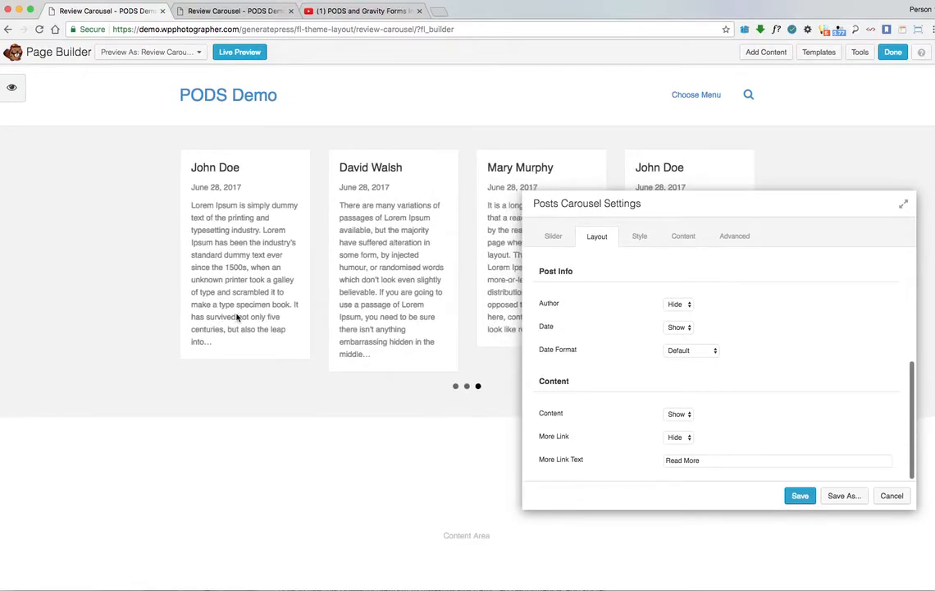
mouse_move(369, 358)
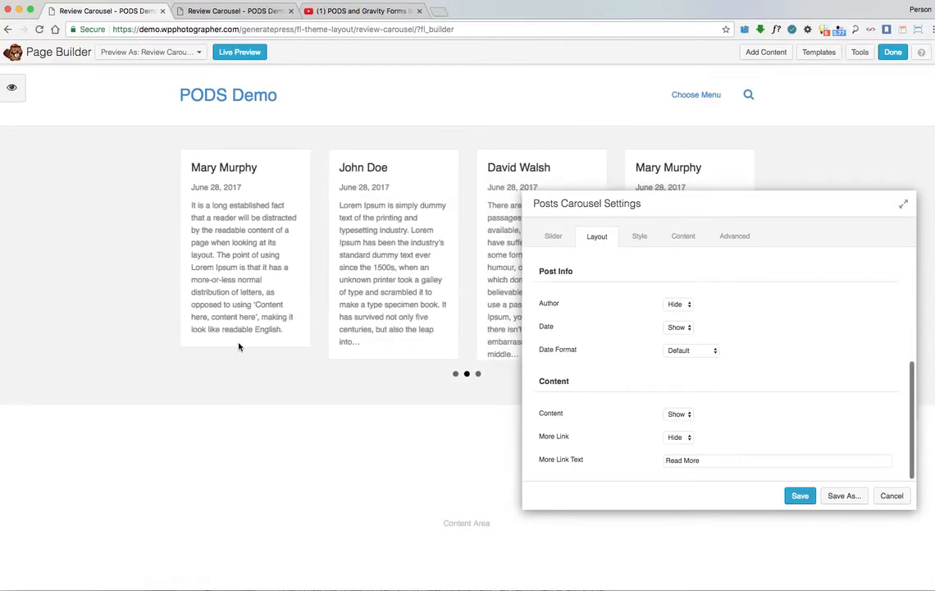
mouse_move(785, 348)
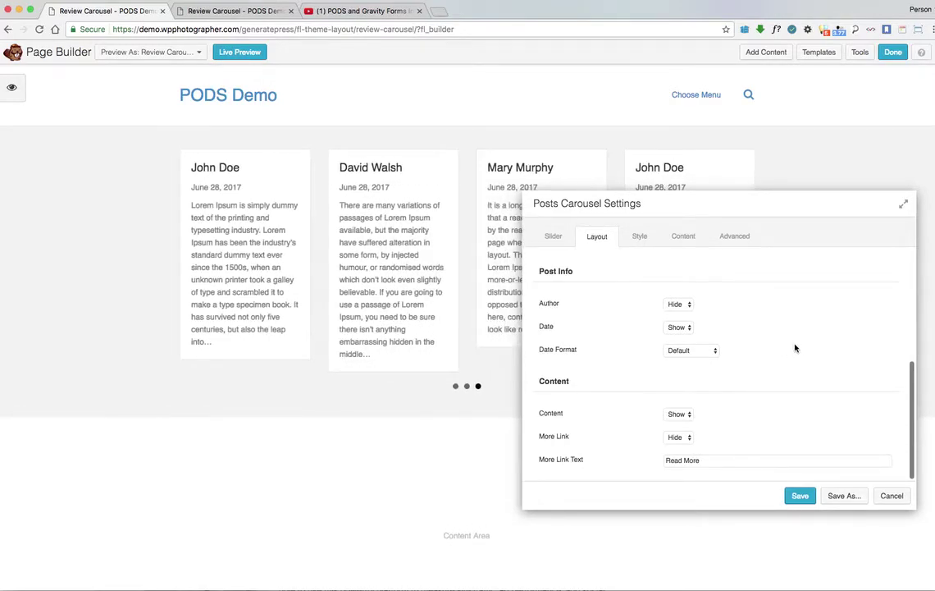
mouse_move(784, 315)
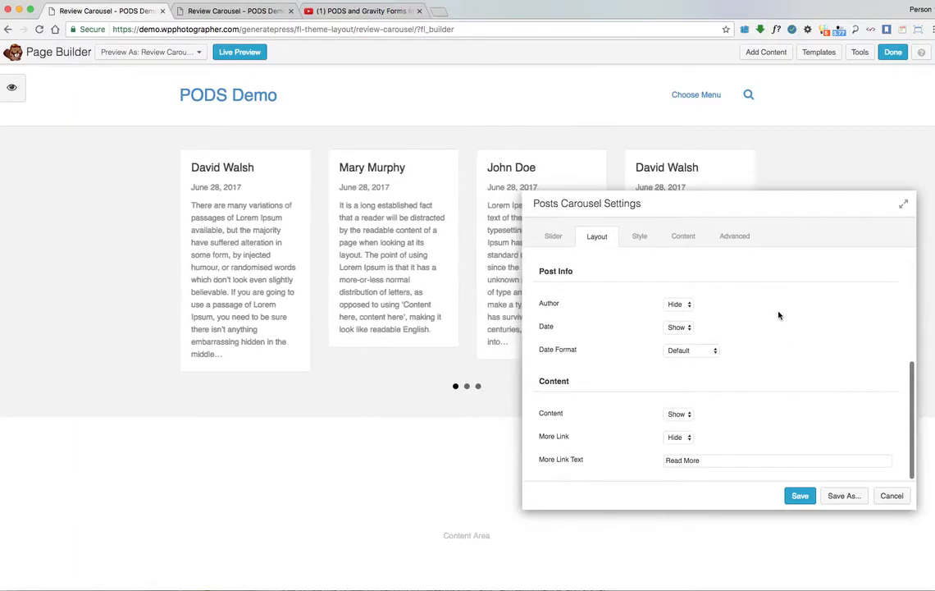
mouse_move(771, 321)
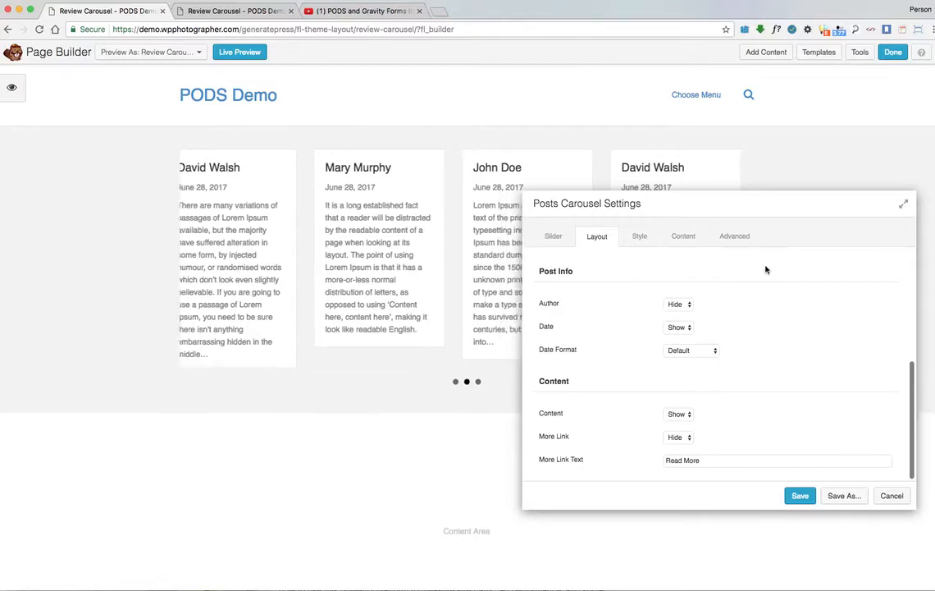
left_click(640, 236)
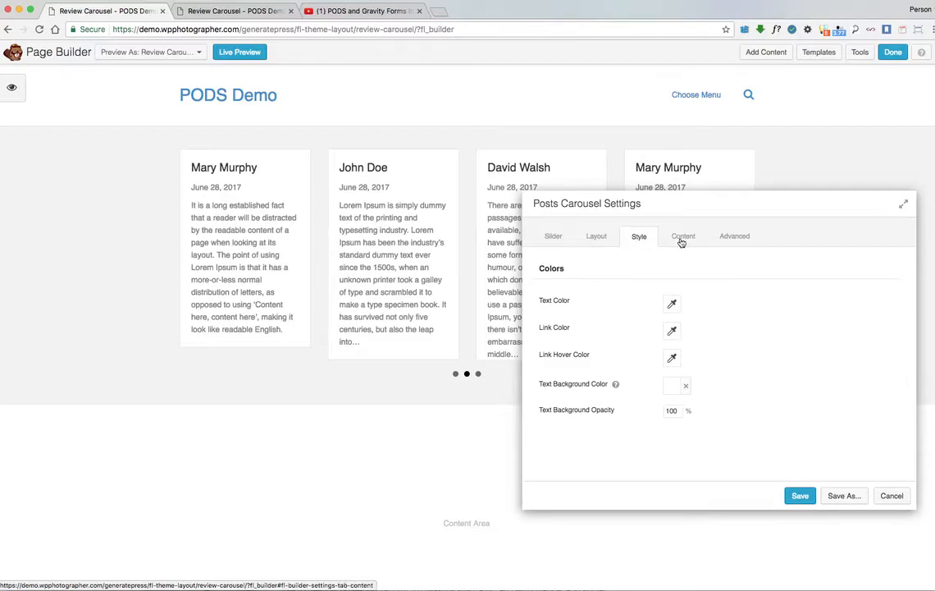
Set Post Max Width to 600 px on Layout and save the carousel settings.
left_click(555, 236)
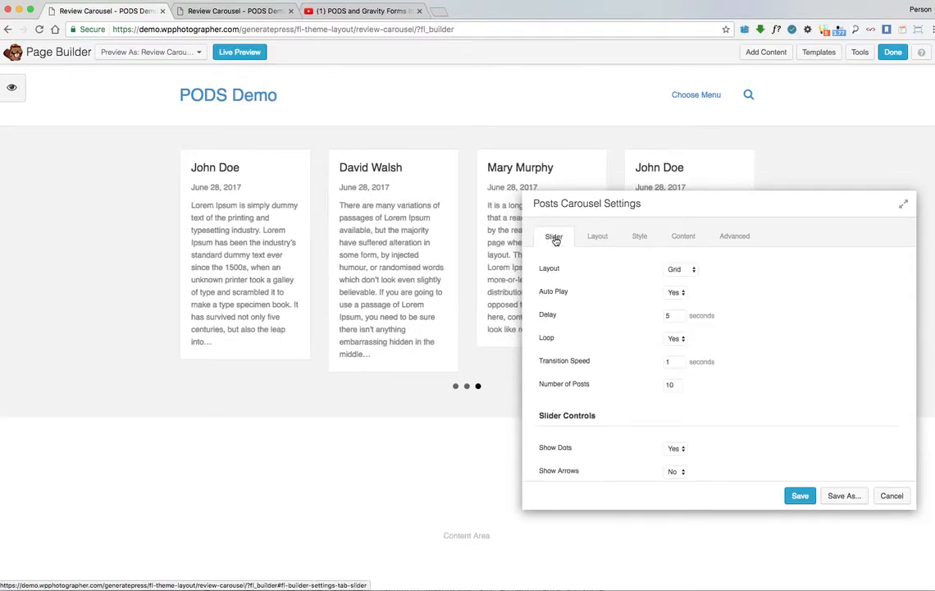
left_click(597, 236)
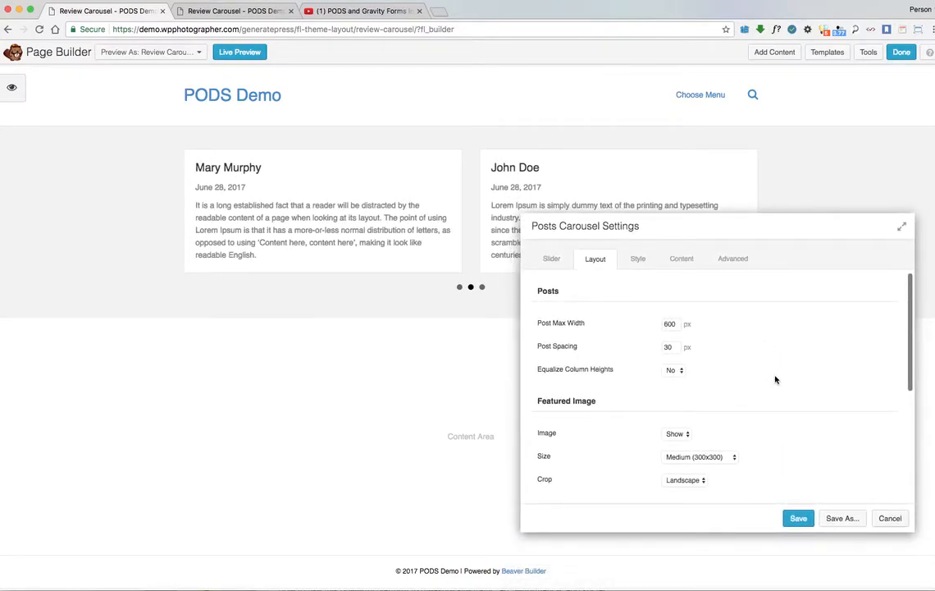
left_click(797, 518)
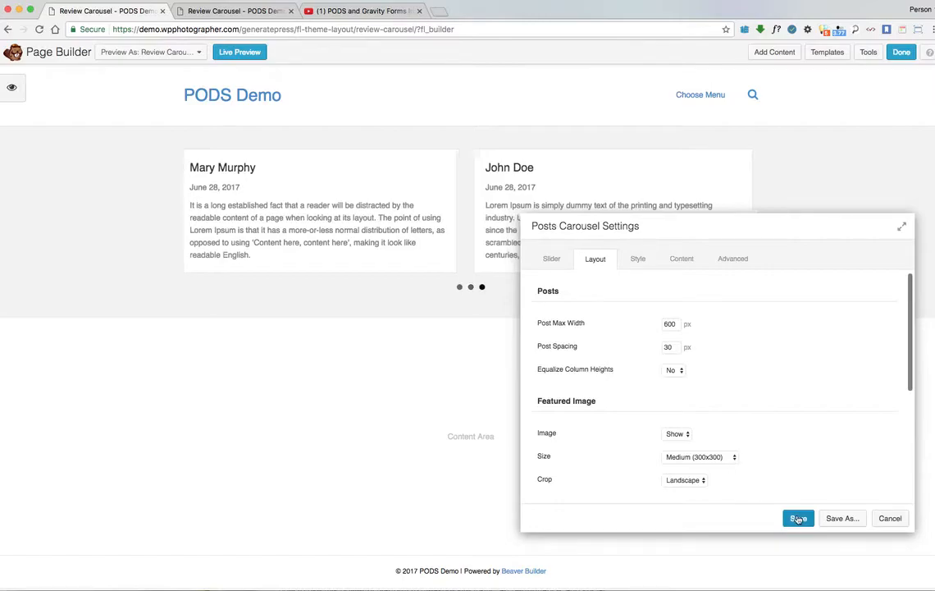
left_click(797, 518)
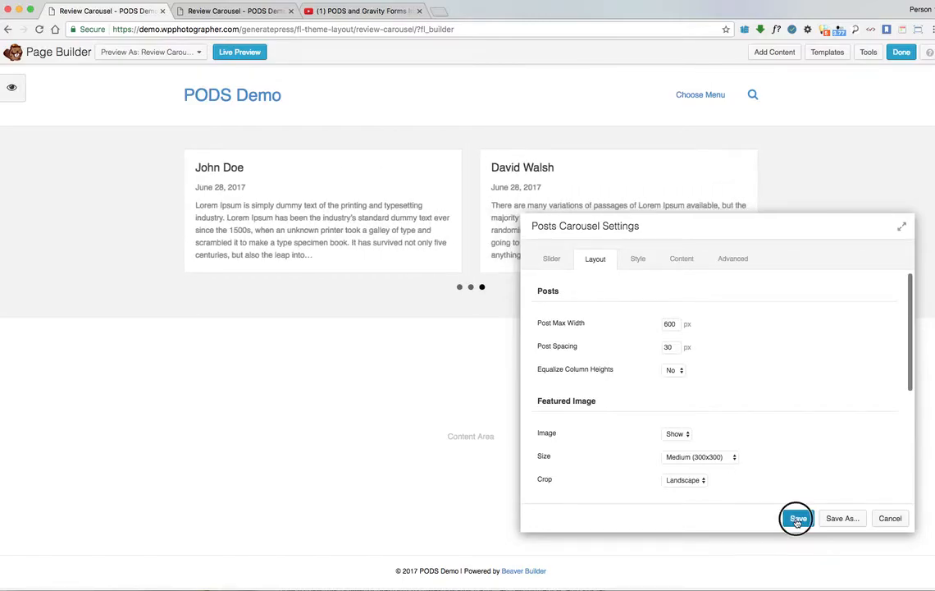
Finish with Done and publish the Review Carousel layout changes, leaving the builder.
left_click(796, 518)
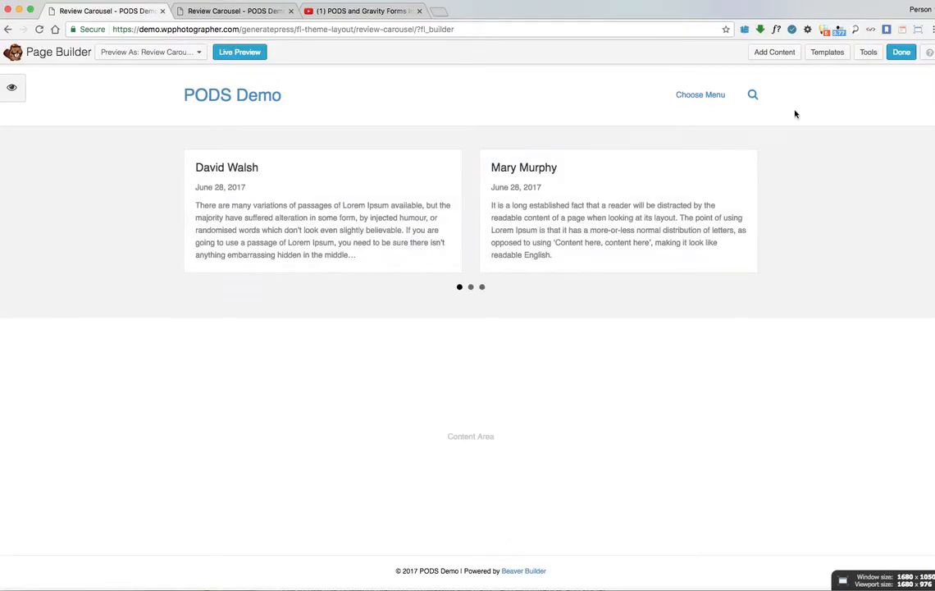
left_click(773, 51)
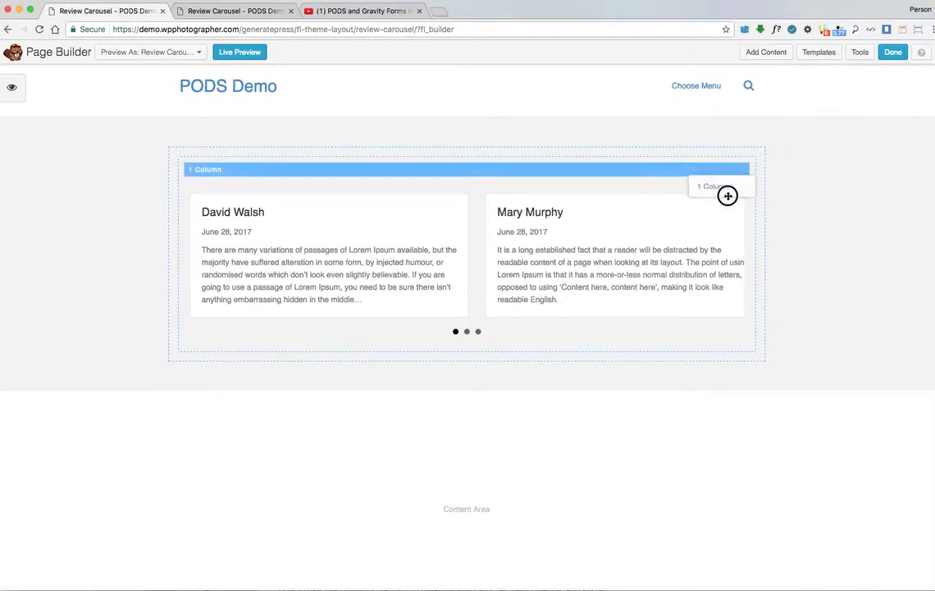
left_click(775, 51)
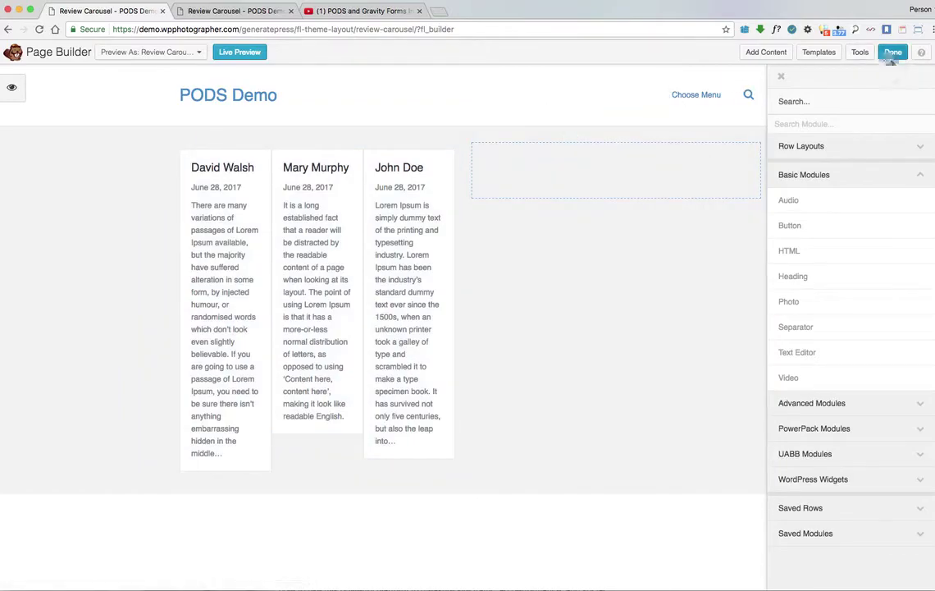
left_click(892, 51)
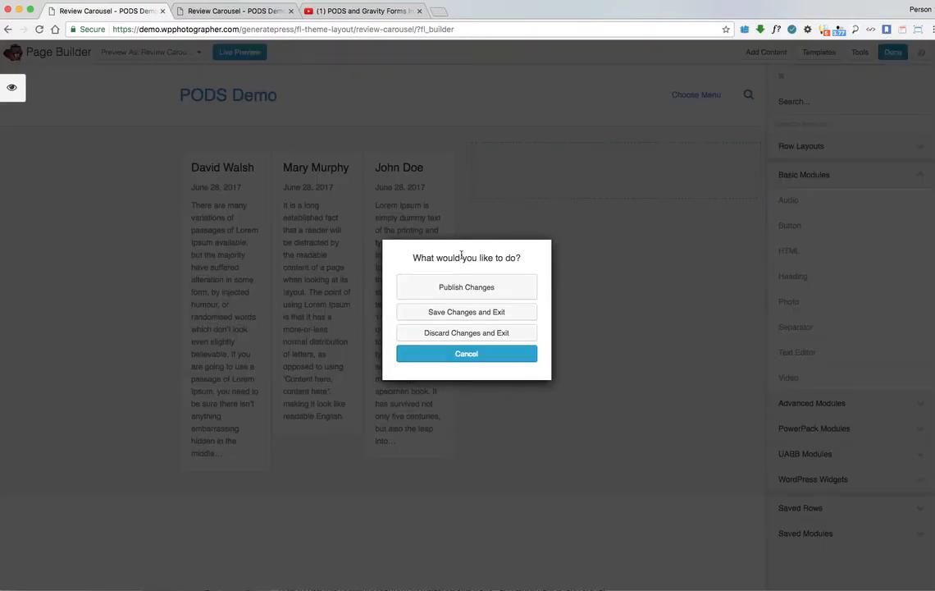
left_click(466, 285)
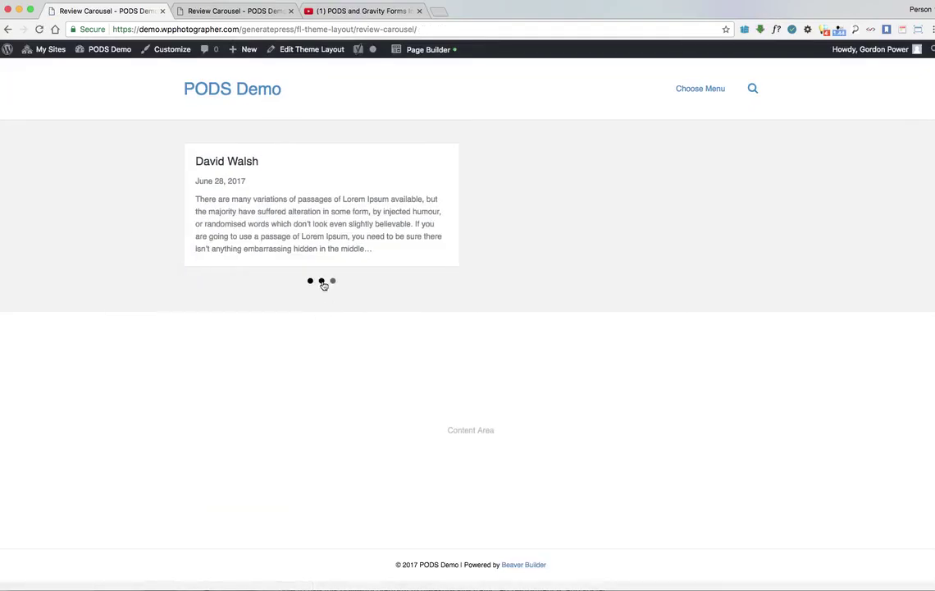
left_click(331, 280)
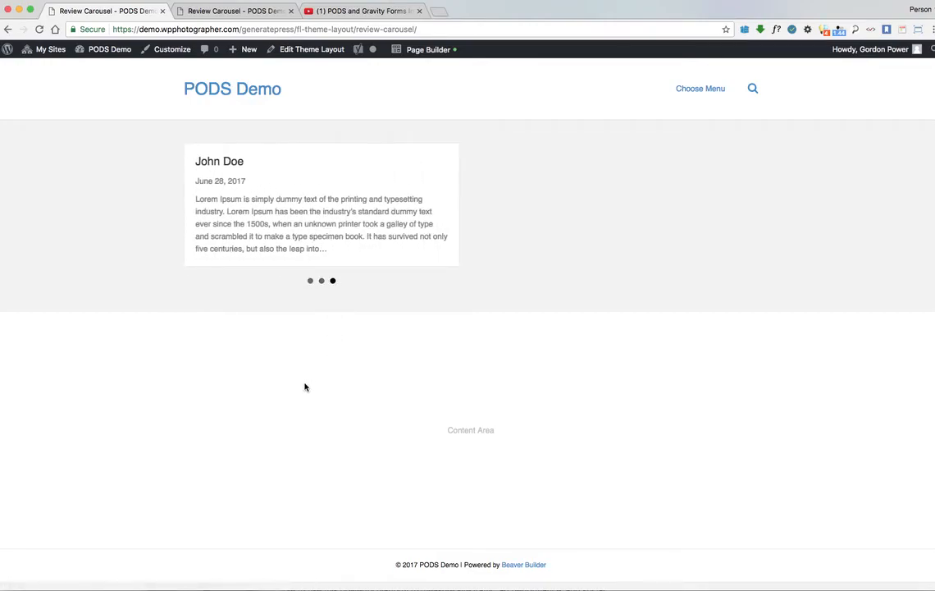
mouse_move(335, 388)
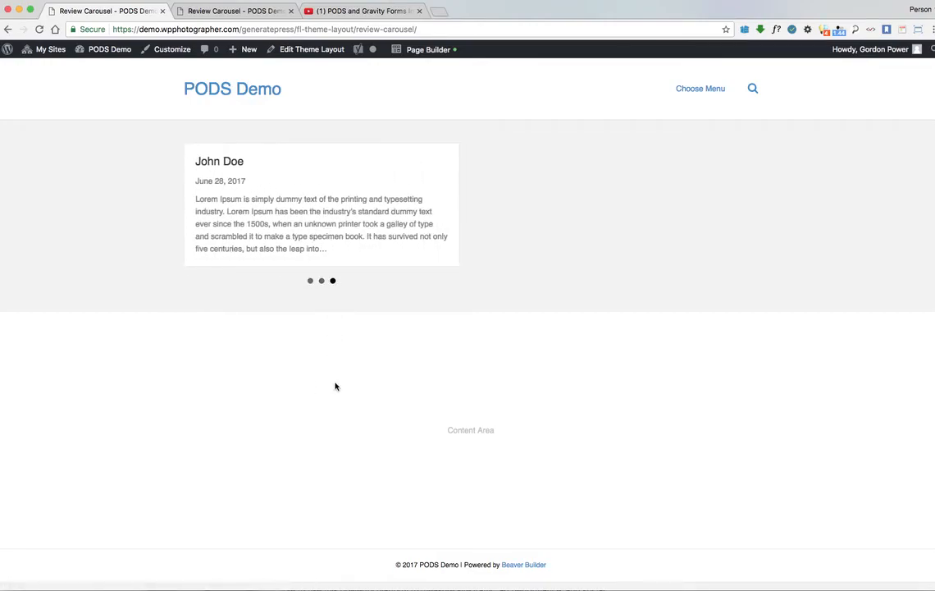
left_click(310, 281)
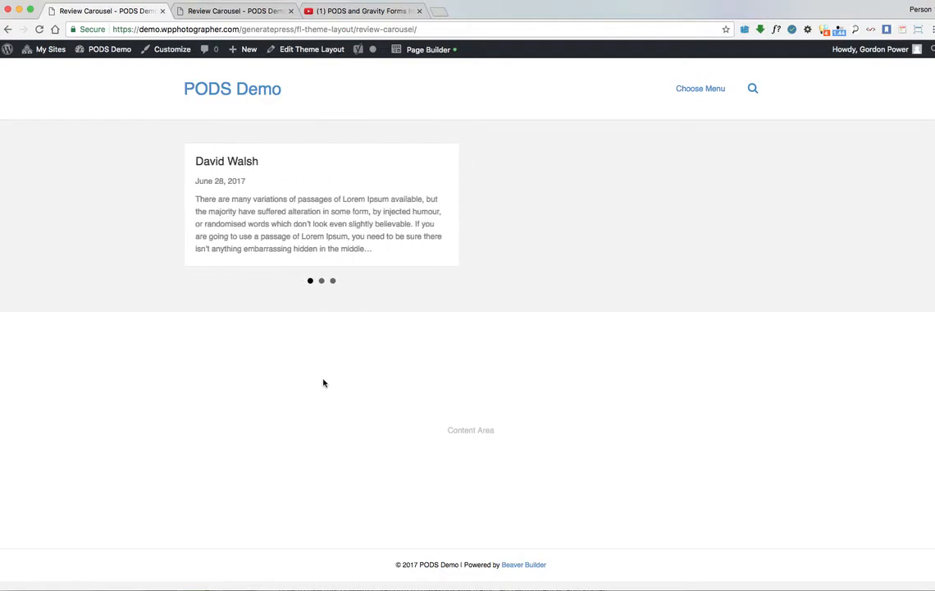
mouse_move(292, 357)
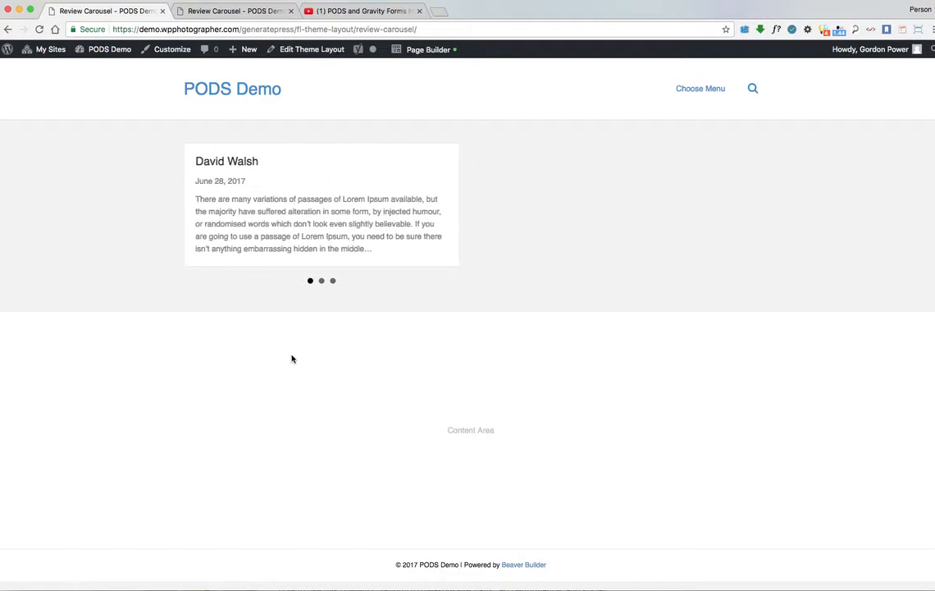
mouse_move(113, 79)
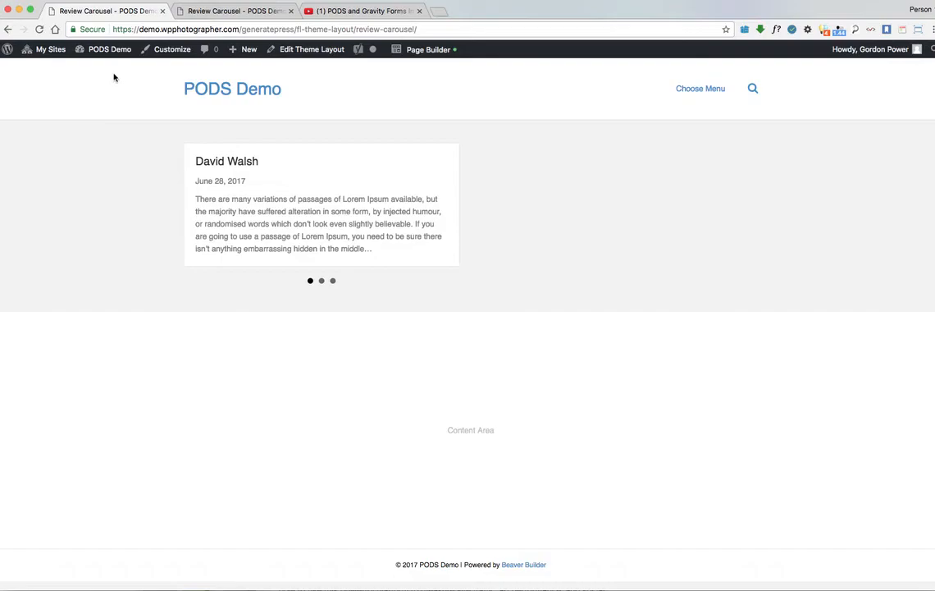
Go from the site-name menu to the Dashboard and the Pages > All Pages list.
left_click(108, 49)
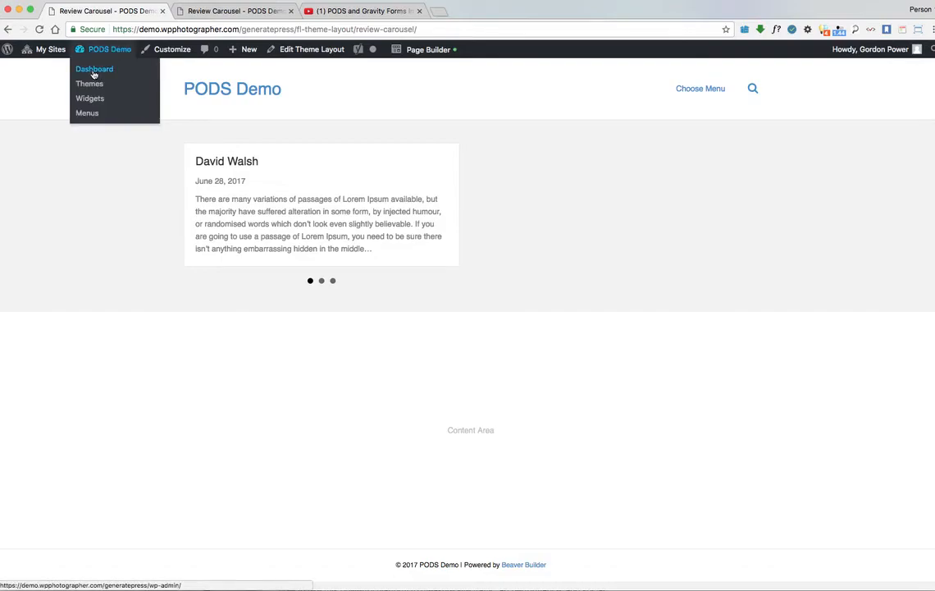
left_click(93, 69)
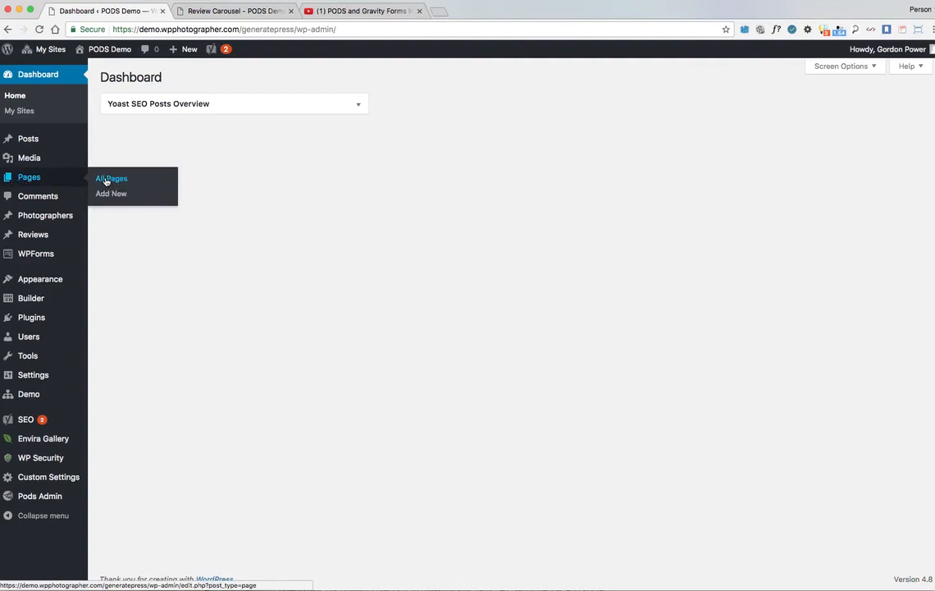
left_click(112, 177)
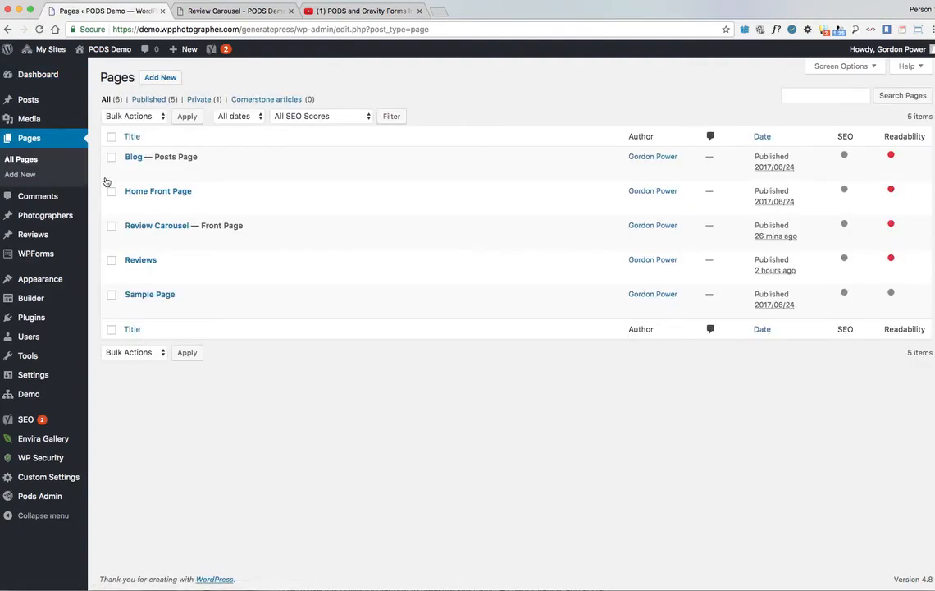
mouse_move(184, 224)
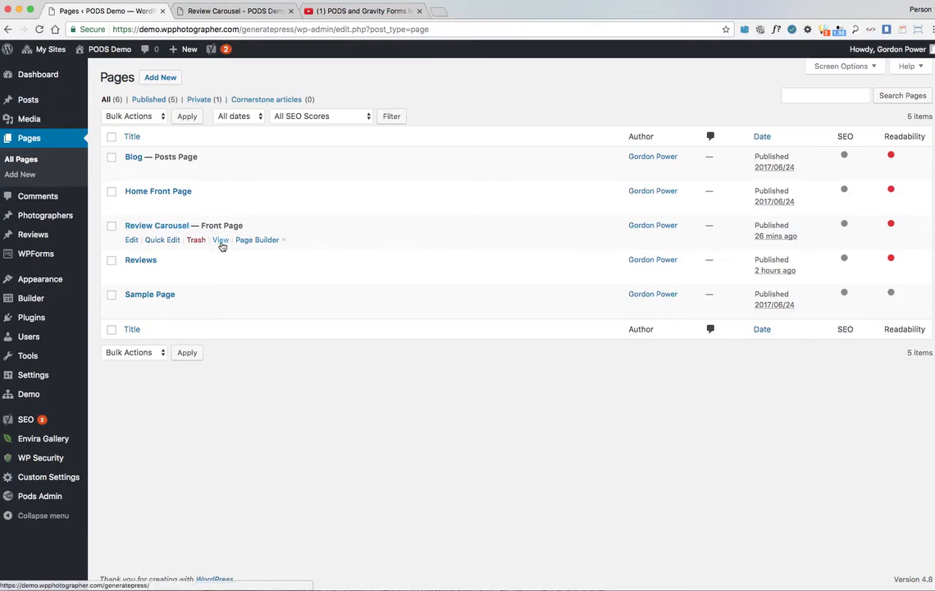
Open the Review Carousel, Home Front Page and Reviews view links each in a new browser tab.
right_click(220, 240)
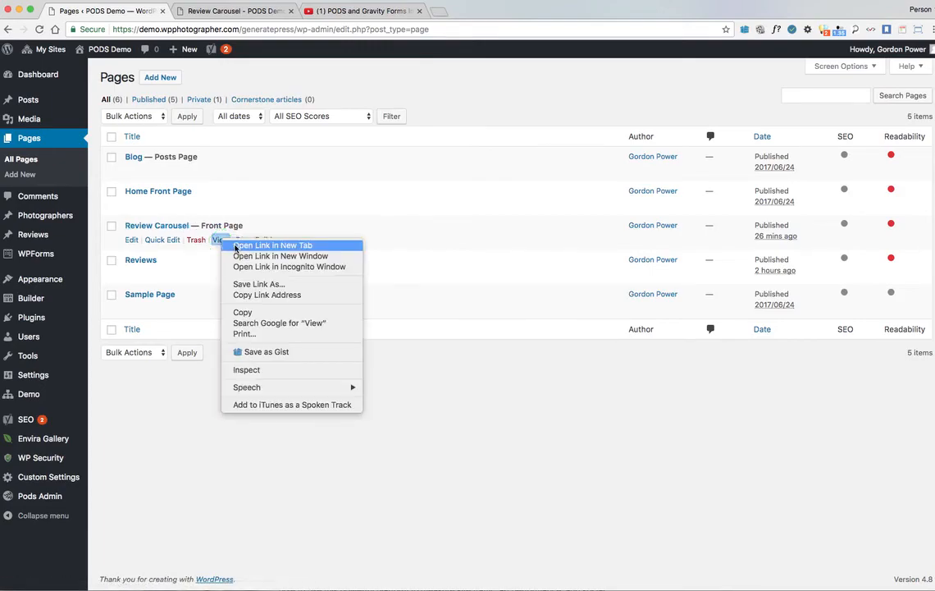
left_click(273, 244)
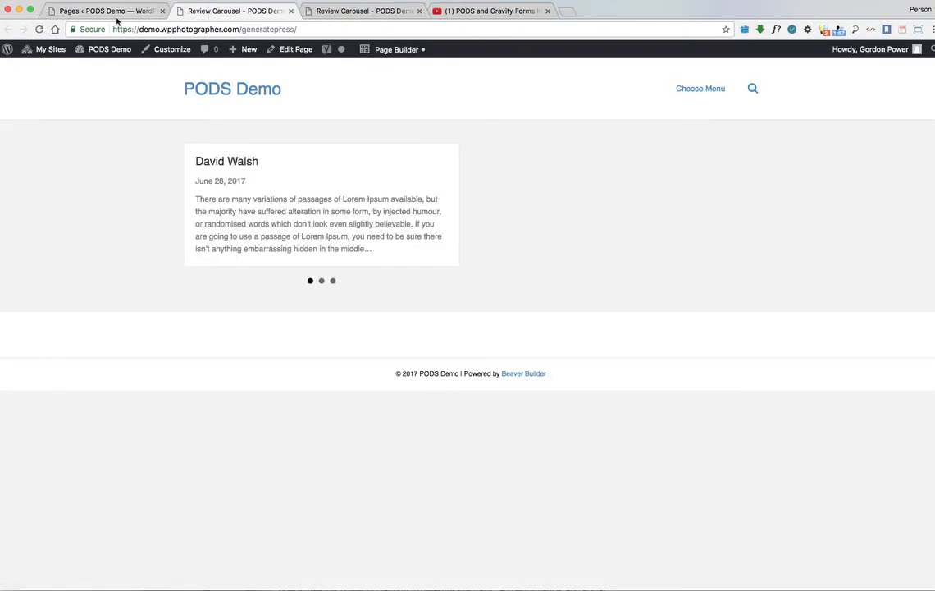
left_click(107, 10)
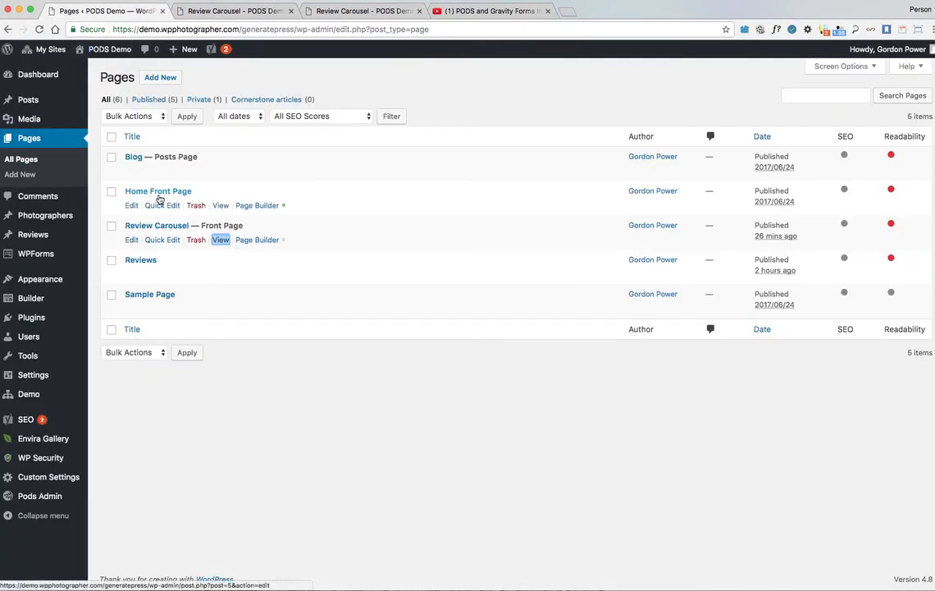
right_click(219, 169)
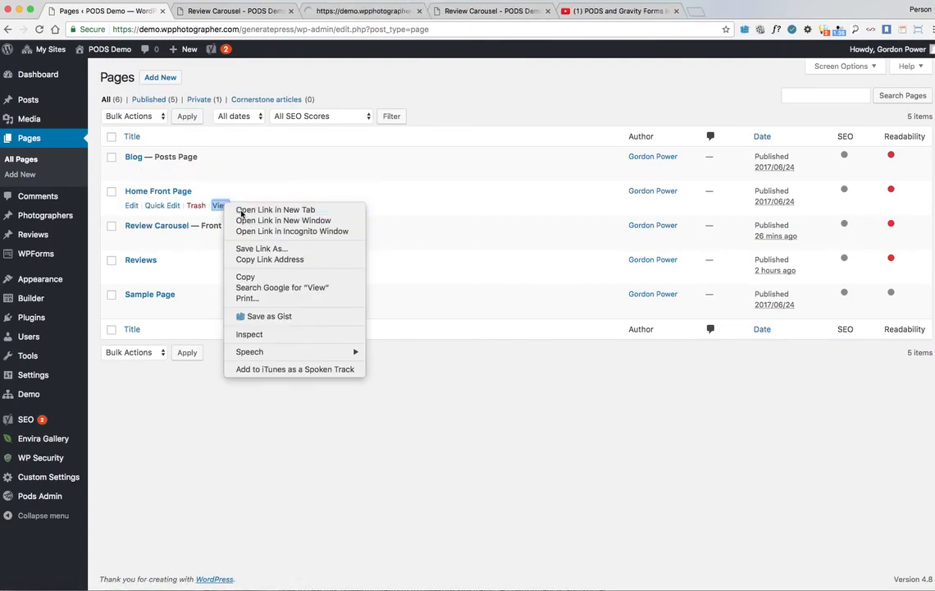
left_click(276, 210)
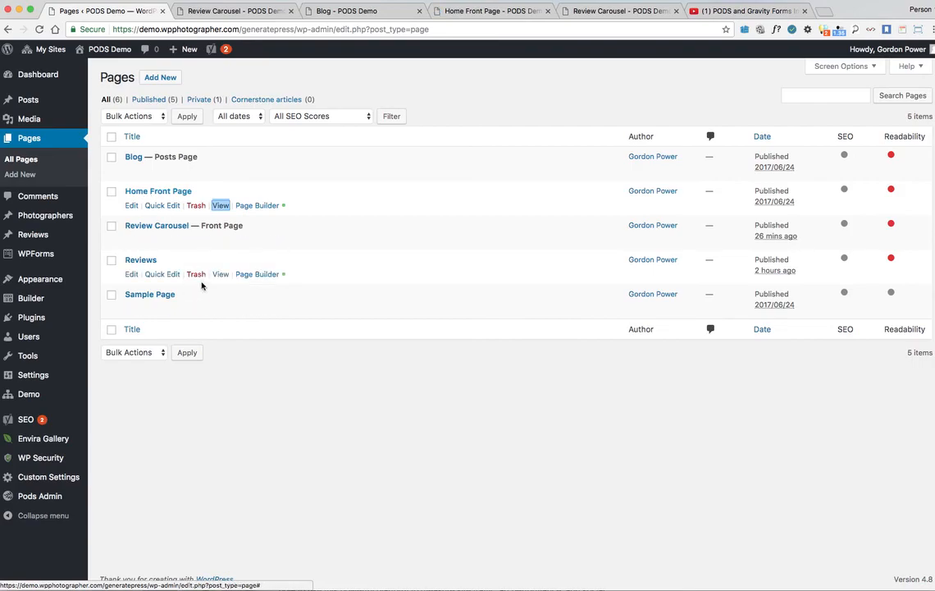
right_click(220, 274)
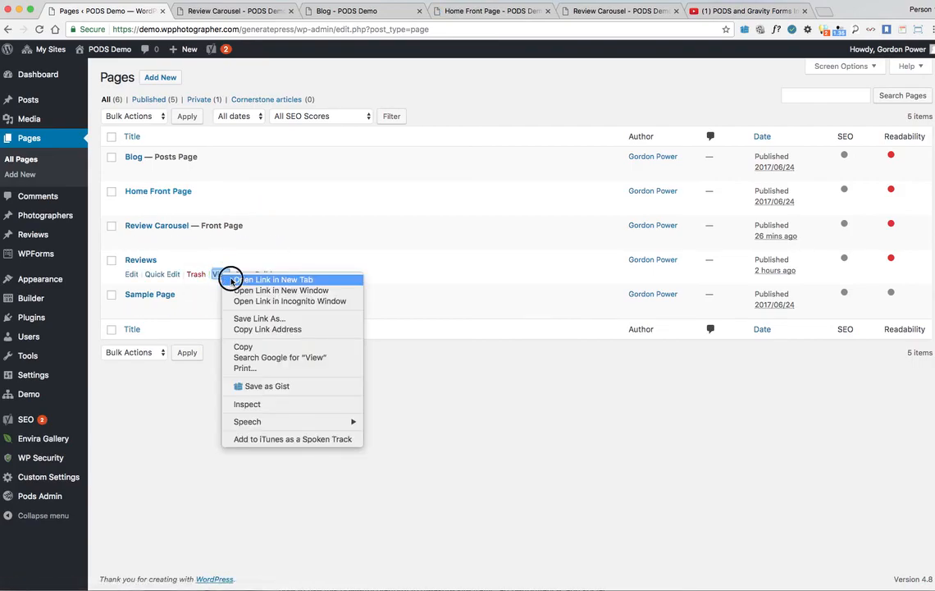
left_click(276, 279)
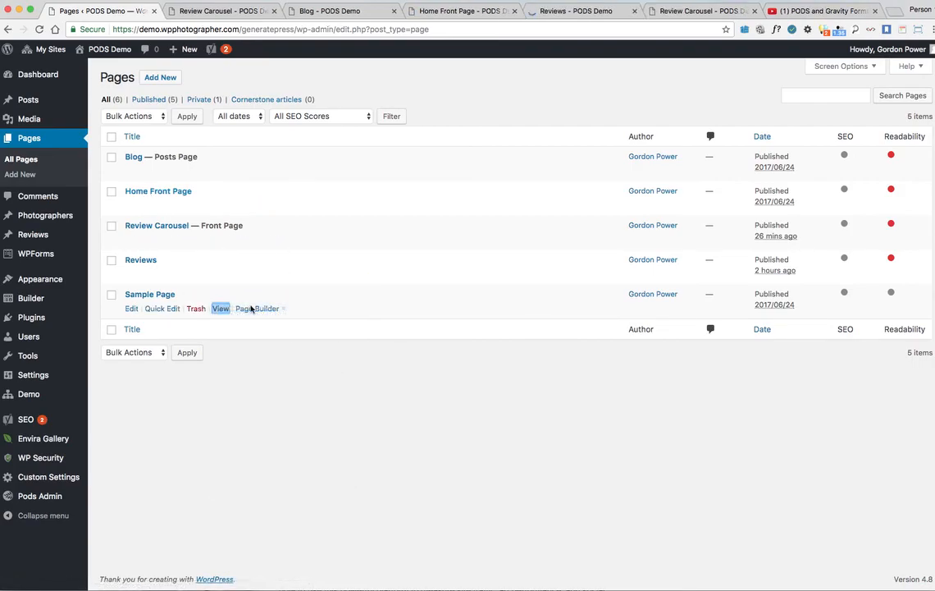
View the Blog, Home Front Page and Sample Page tabs to confirm no review carousel appears.
left_click(303, 10)
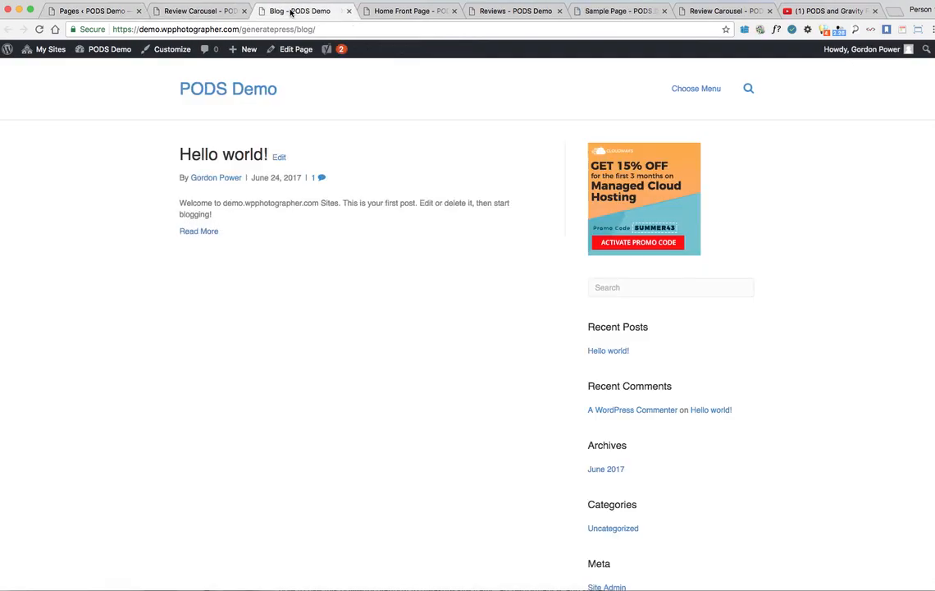
left_click(407, 9)
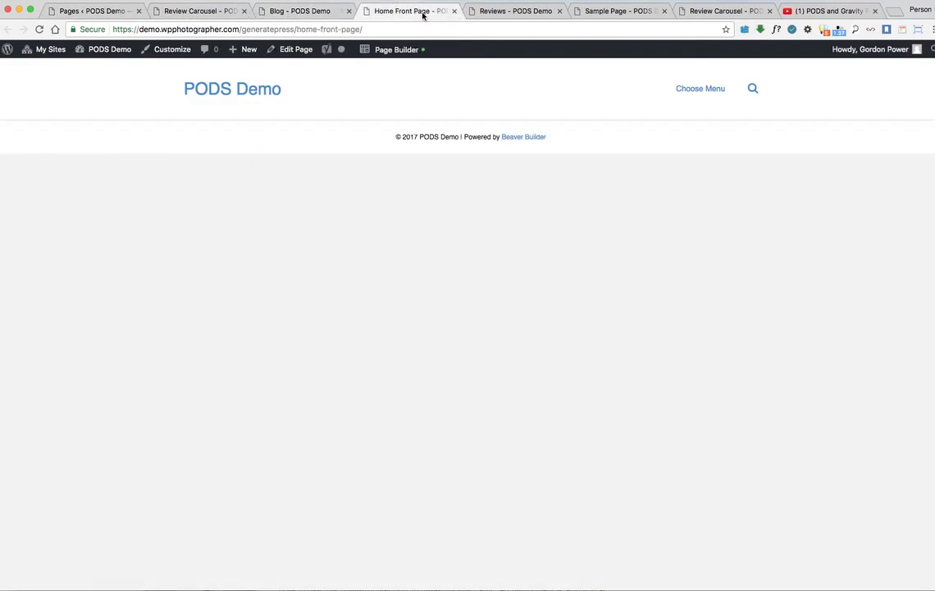
left_click(619, 10)
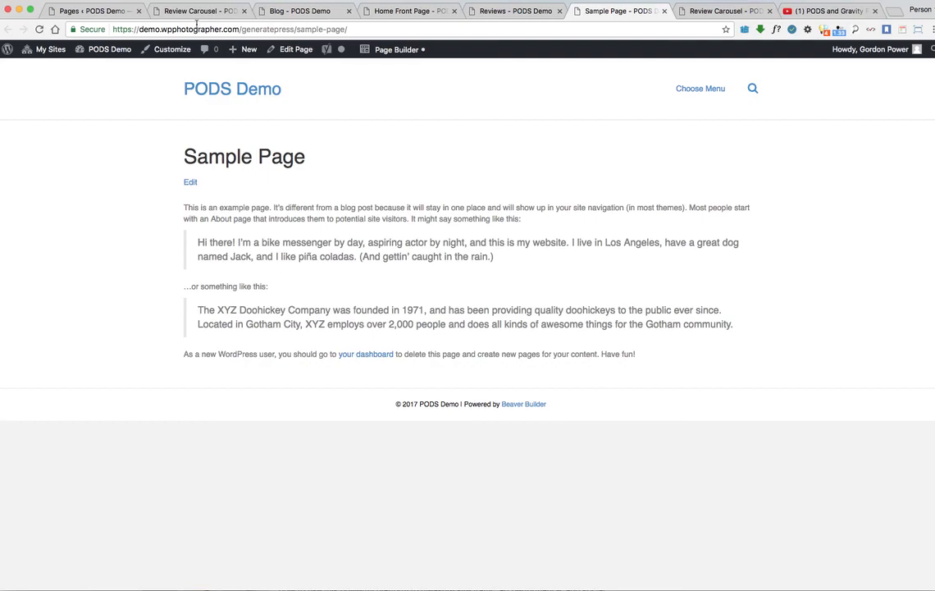